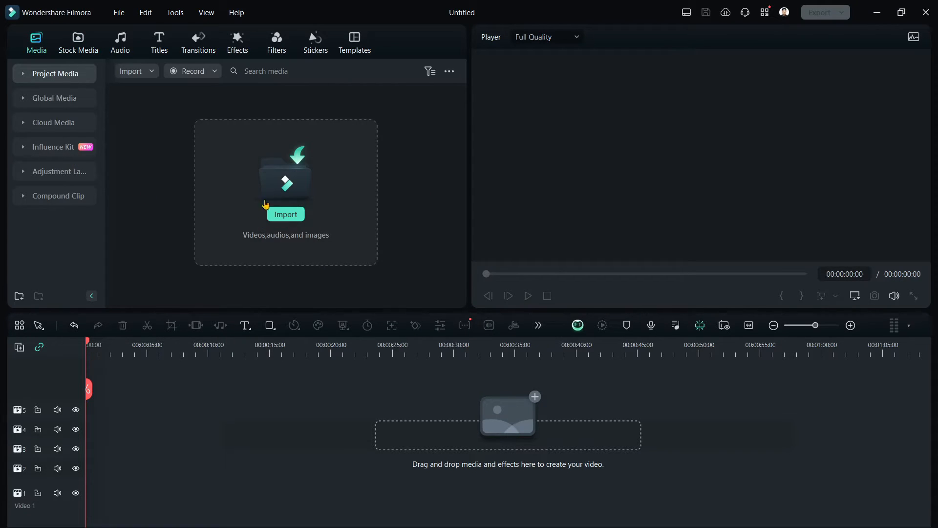
pyautogui.moveTo(106, 97)
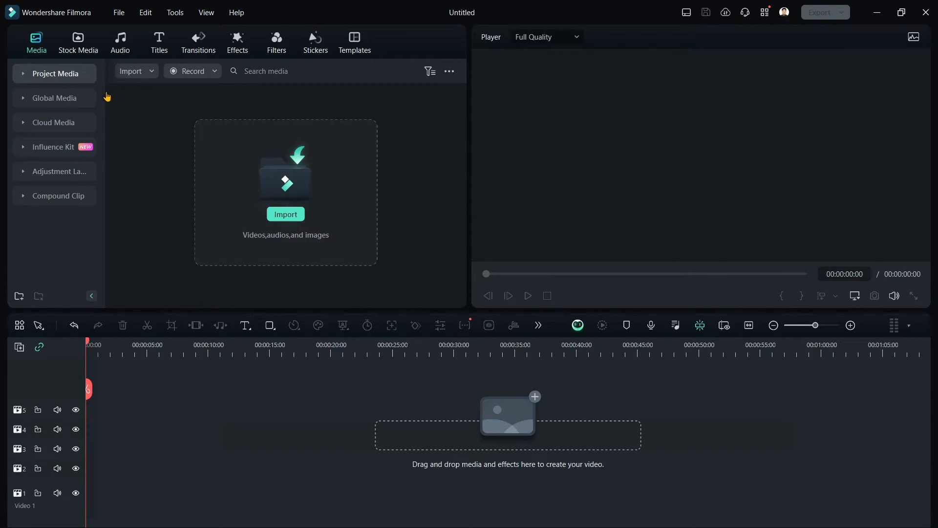
# - Add the Pexels aerial beach-and-rocks stock video to the timeline
pyautogui.click(77, 42)
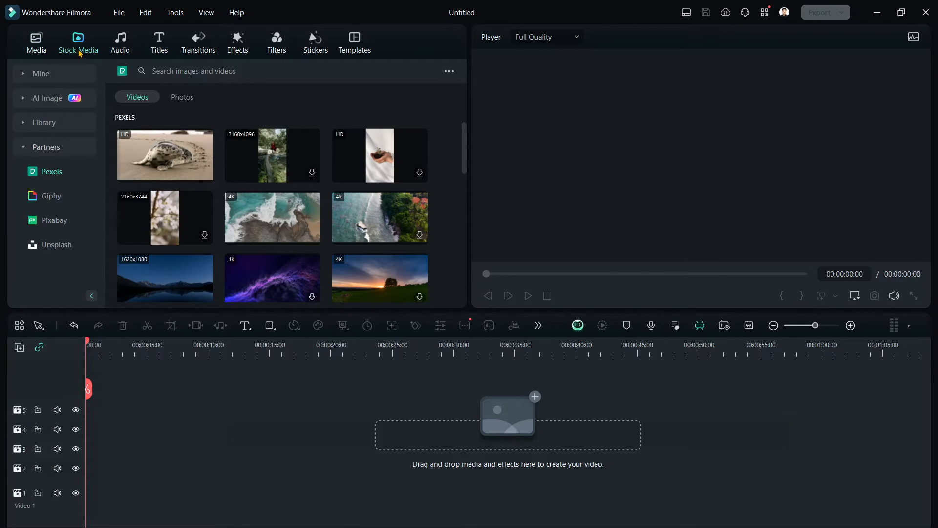
pyautogui.moveTo(272, 217)
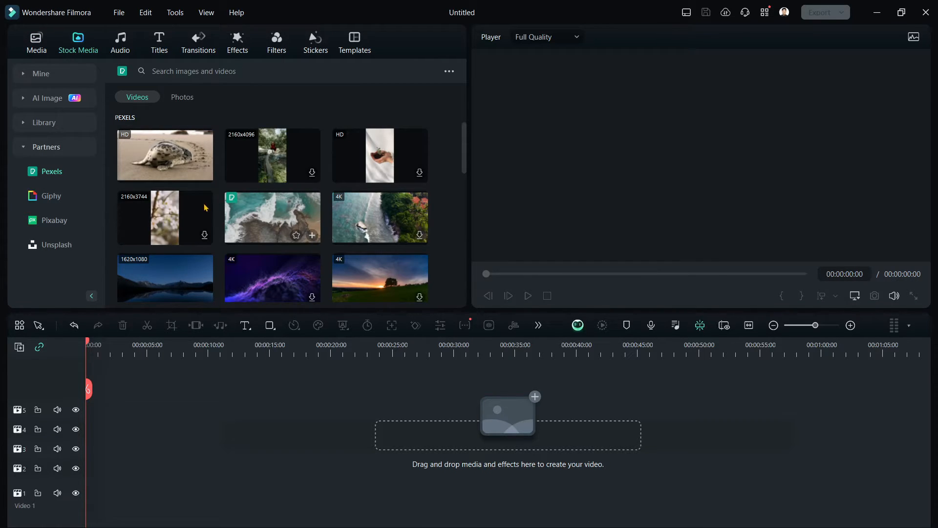
pyautogui.click(312, 235)
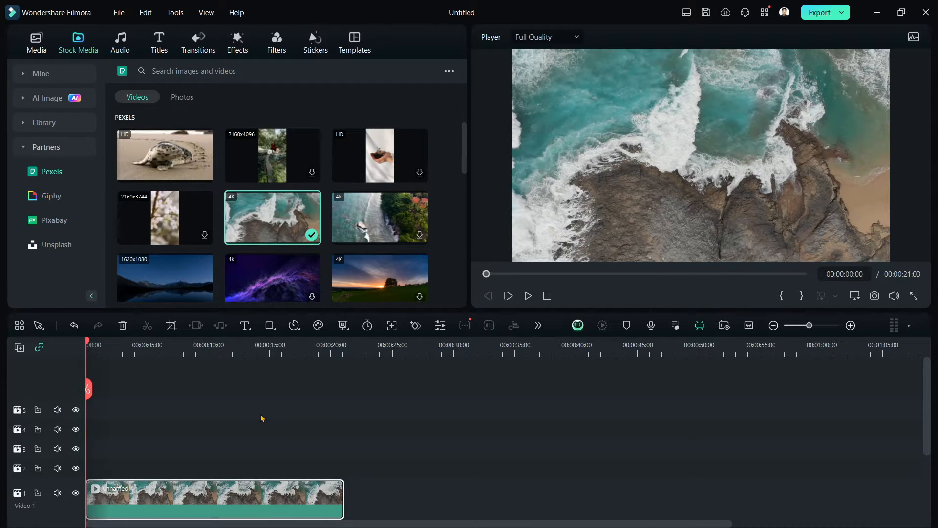
pyautogui.moveTo(367, 378)
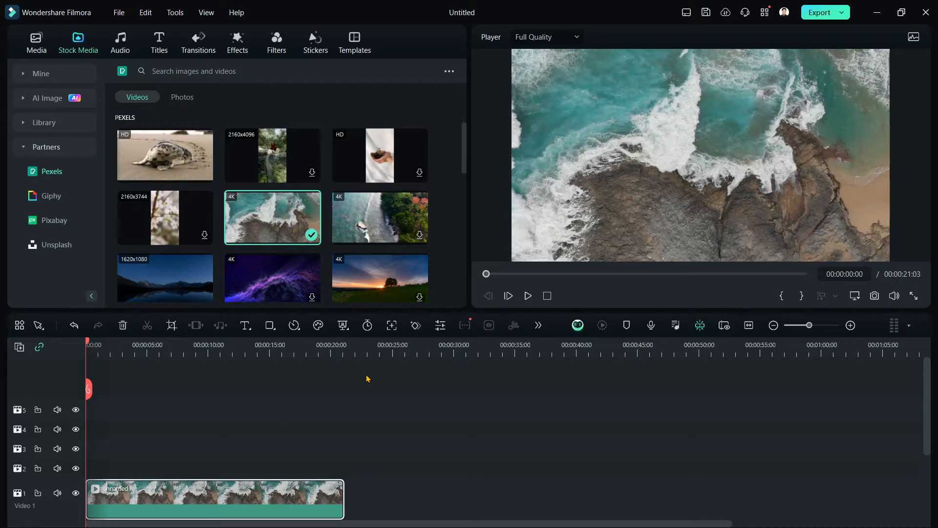
pyautogui.moveTo(3, 302)
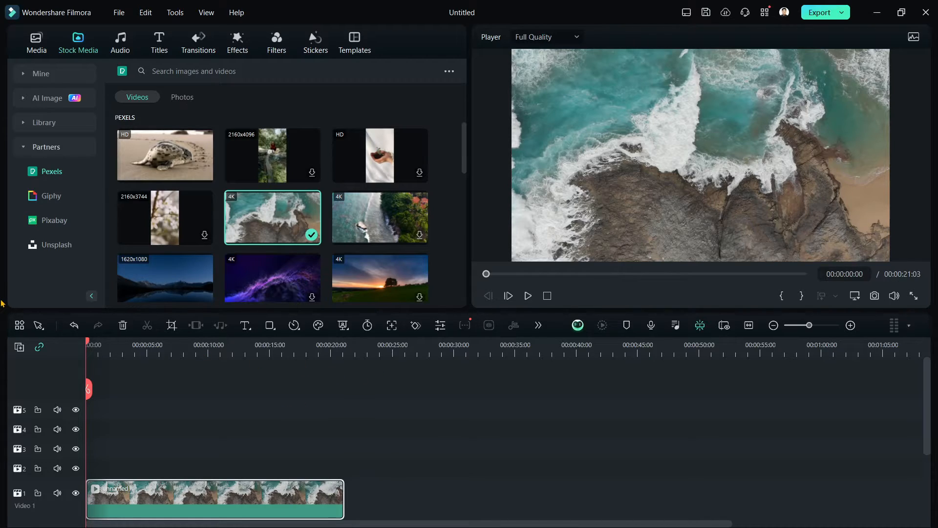
pyautogui.moveTo(847, 5)
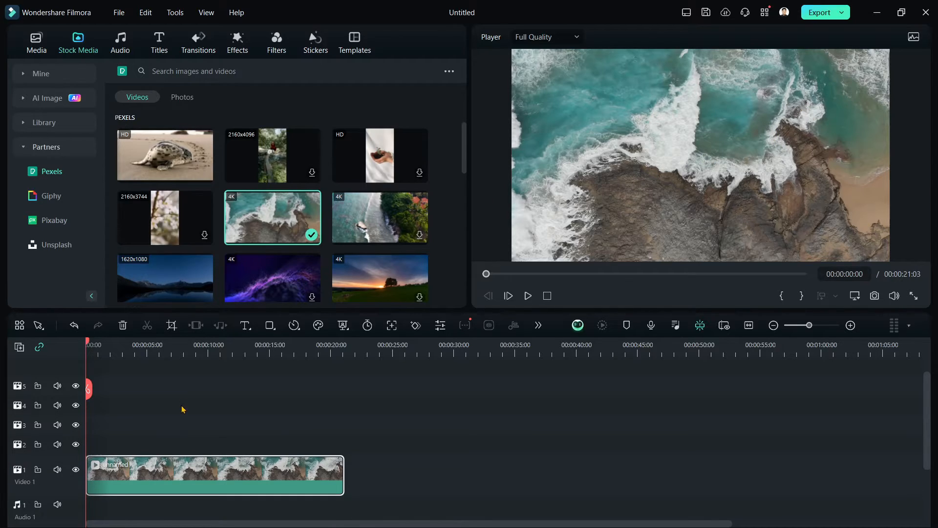
pyautogui.moveTo(160, 40)
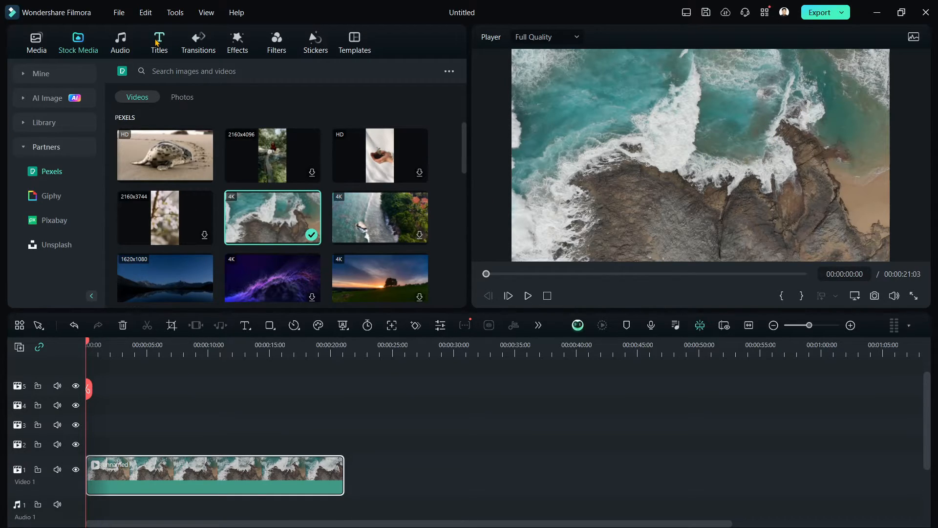
# - Add titles reading VLOG, SUMMER, VACATION and 2024 and place each in a frame corner
pyautogui.click(160, 42)
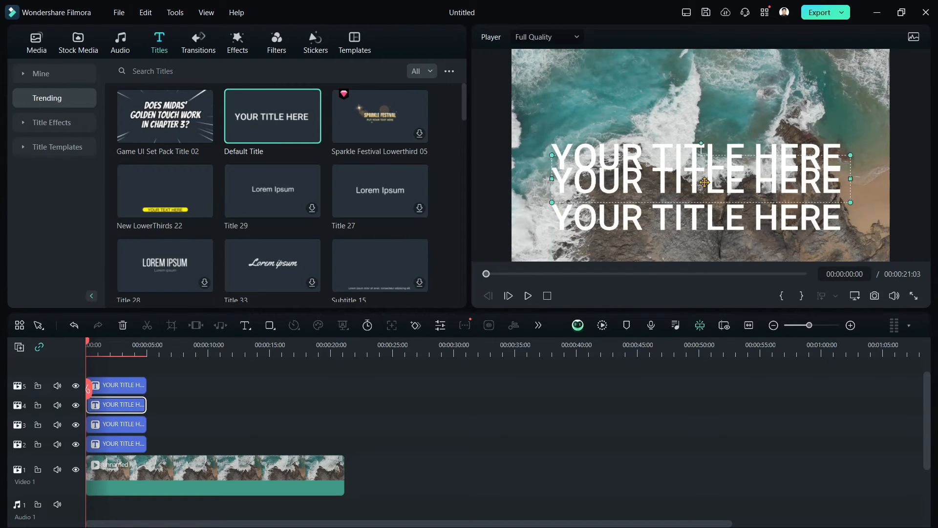
pyautogui.click(117, 423)
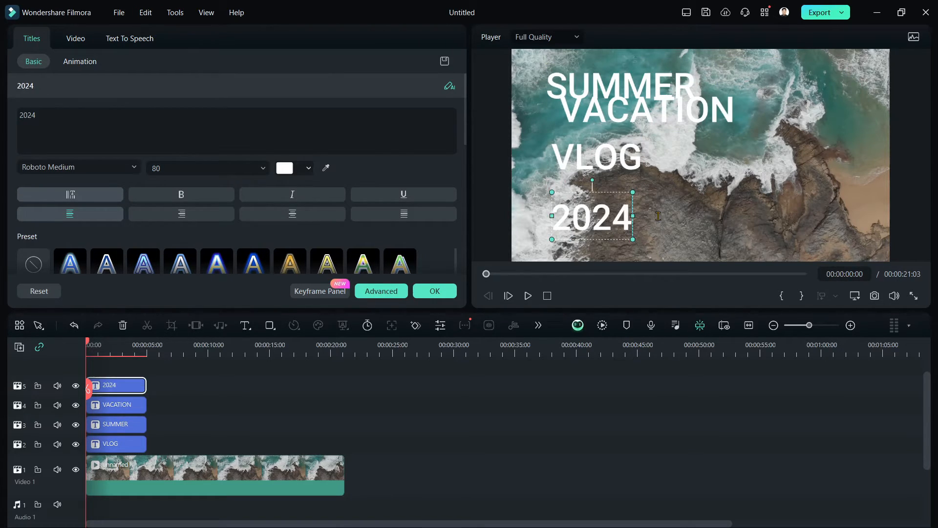
pyautogui.click(116, 405)
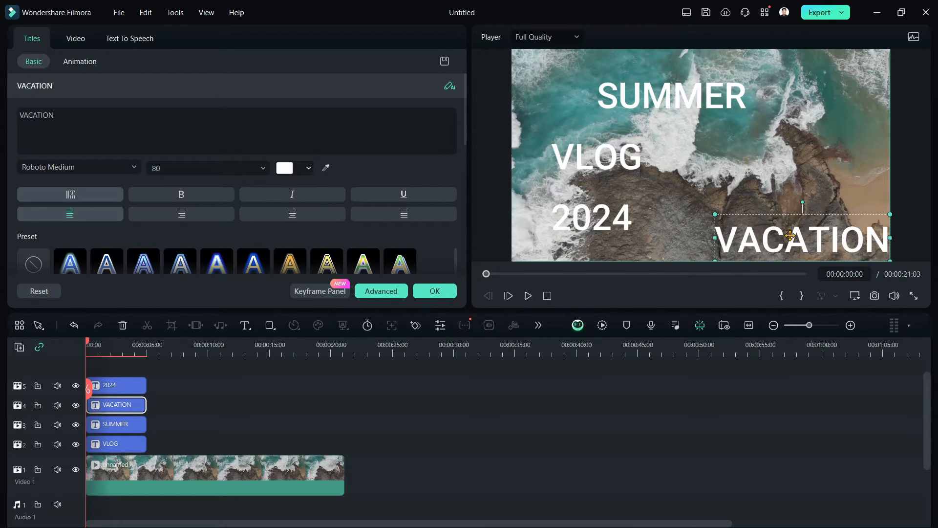
pyautogui.click(109, 385)
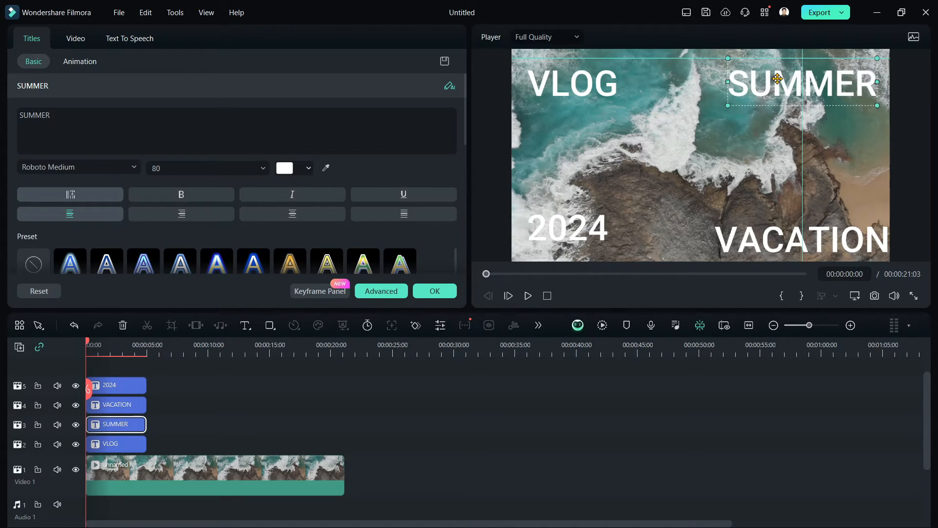
pyautogui.click(117, 404)
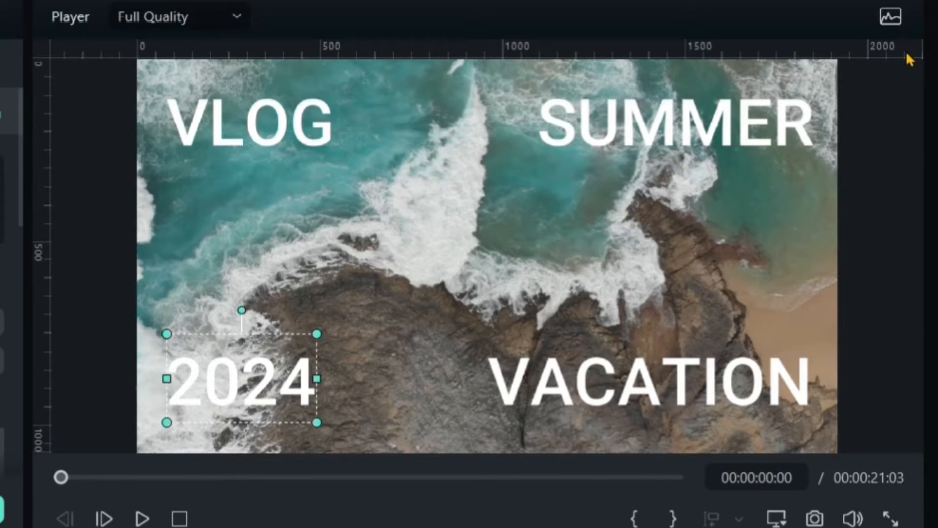
pyautogui.moveTo(19, 153)
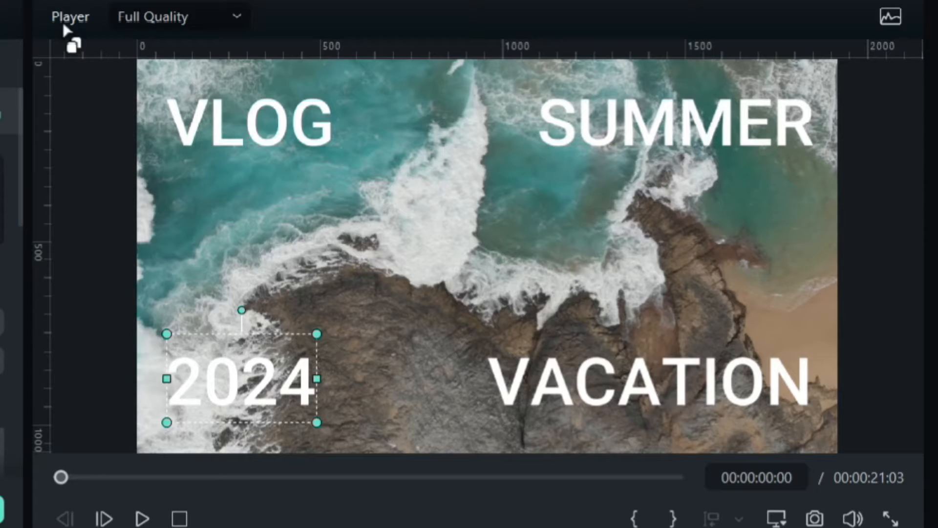
pyautogui.moveTo(62, 66)
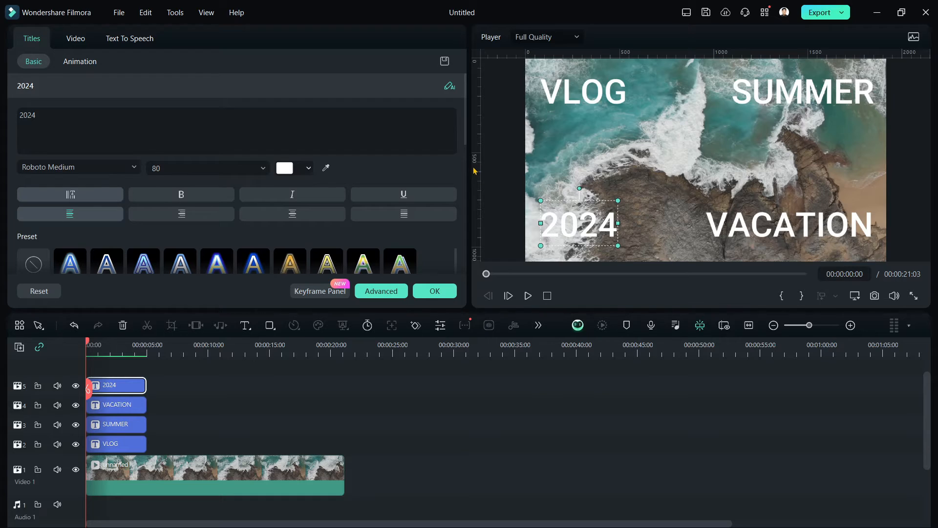
pyautogui.moveTo(481, 151)
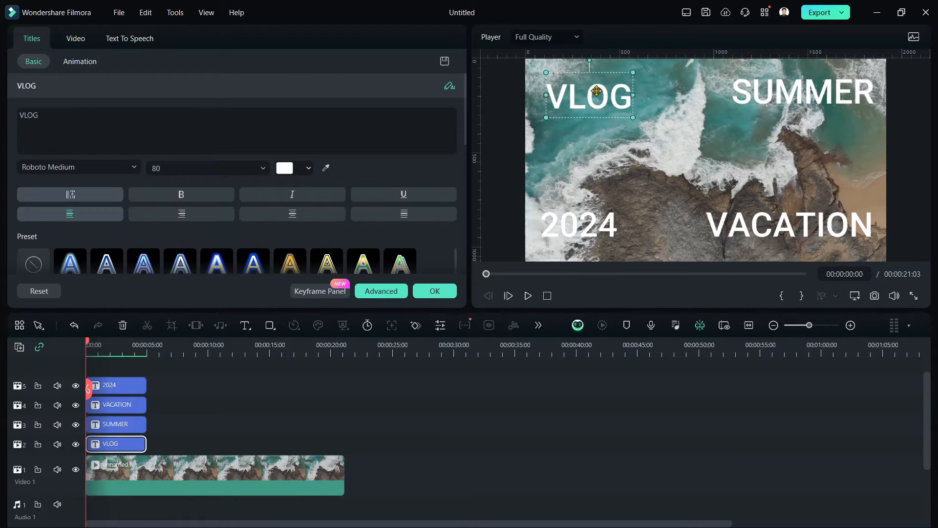
# - Move the 2024 title higher and shift the VLOG title in from its corner
pyautogui.click(110, 385)
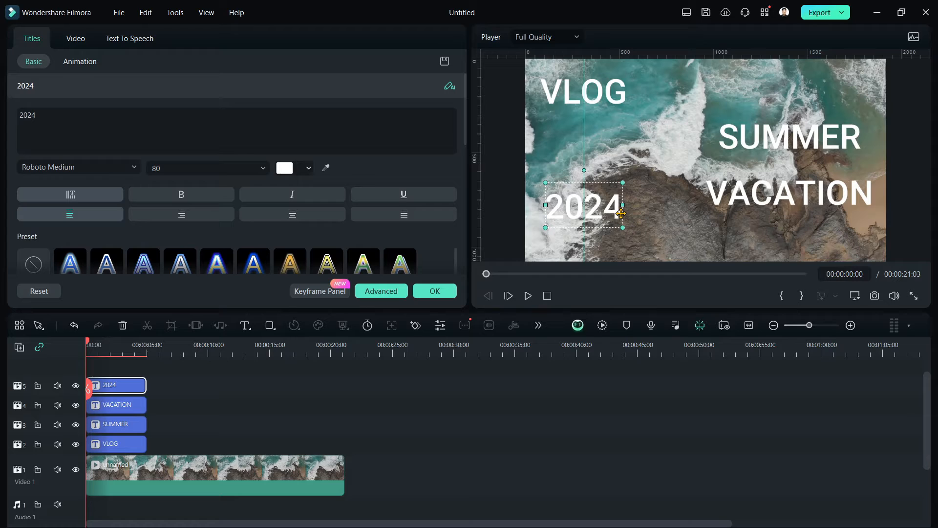
pyautogui.click(116, 443)
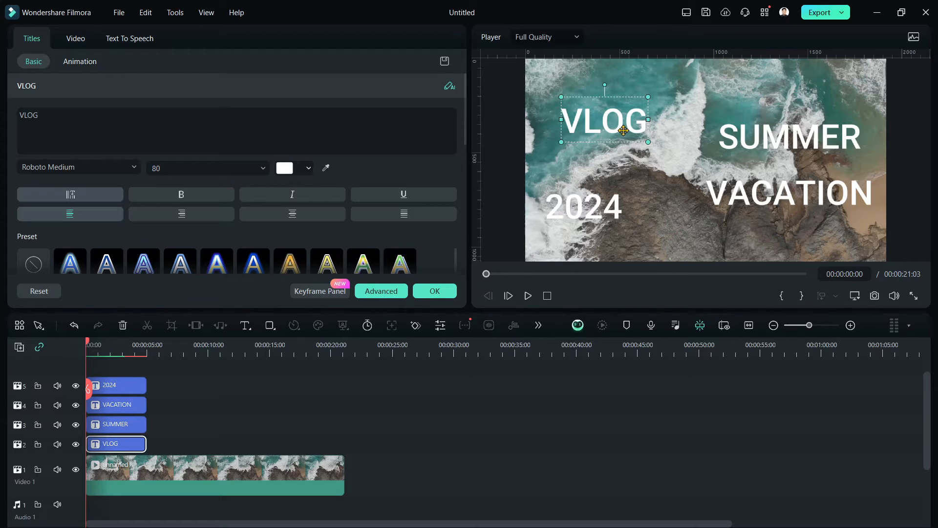
pyautogui.rightClick(605, 126)
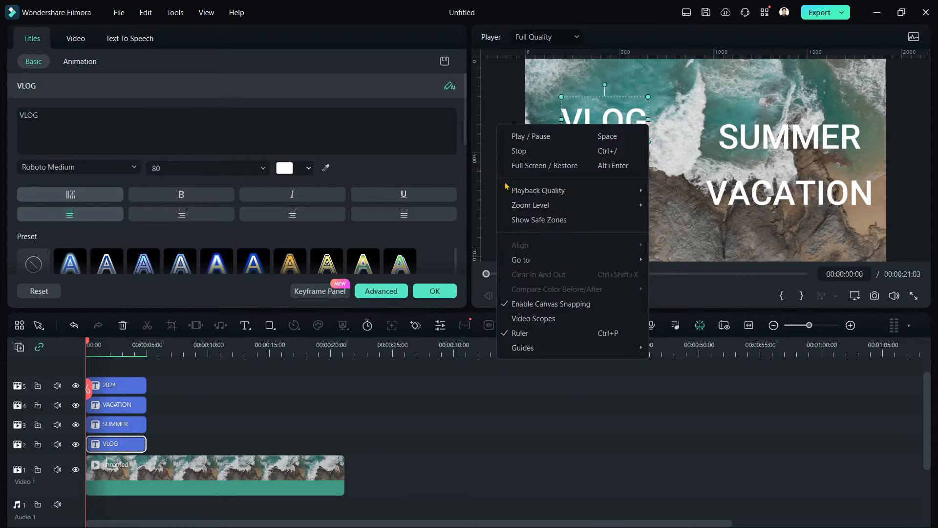
pyautogui.moveTo(522, 348)
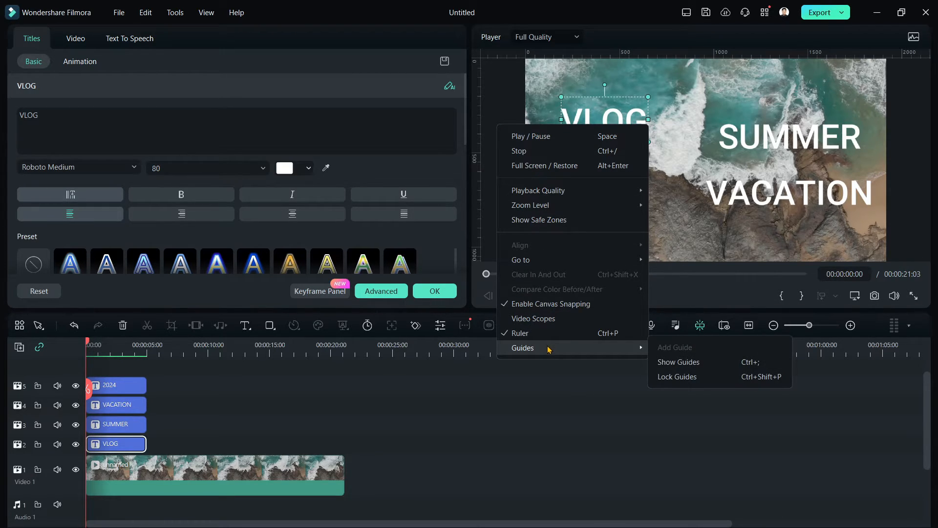
pyautogui.moveTo(541, 336)
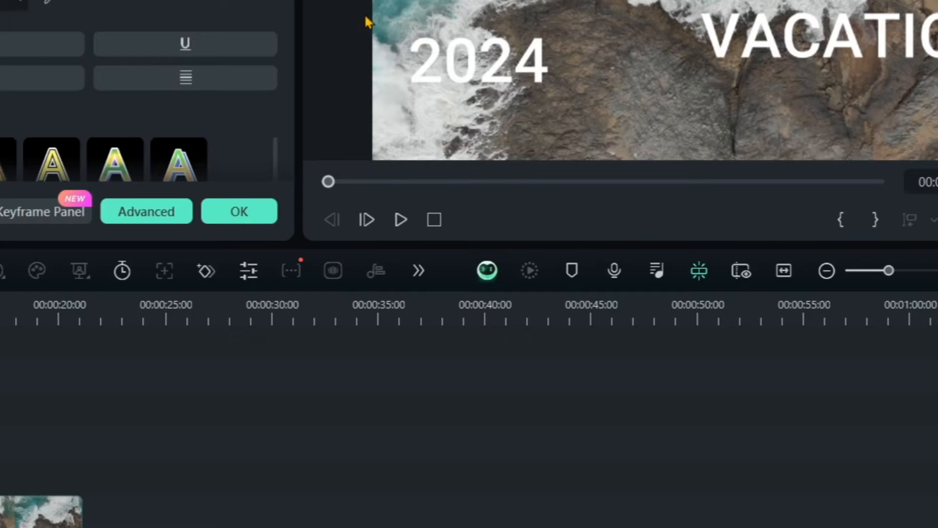
pyautogui.rightClick(368, 21)
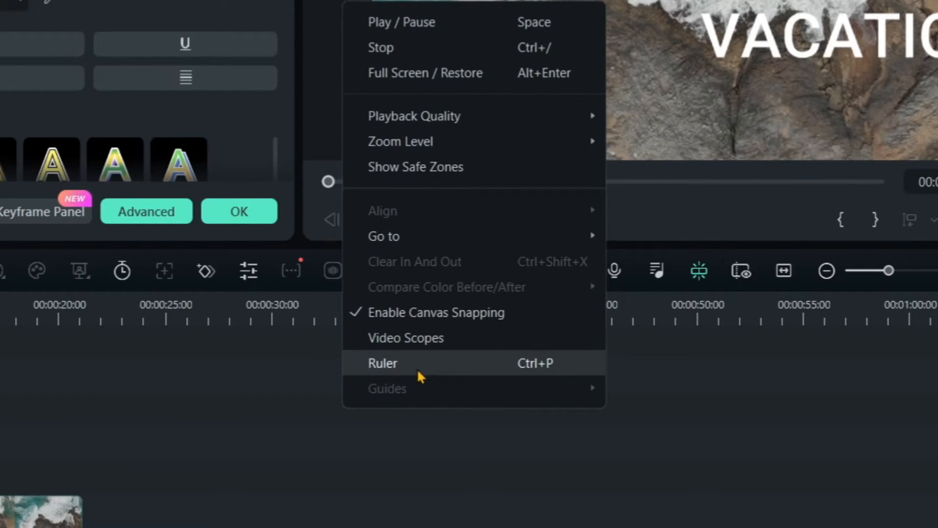
pyautogui.moveTo(419, 368)
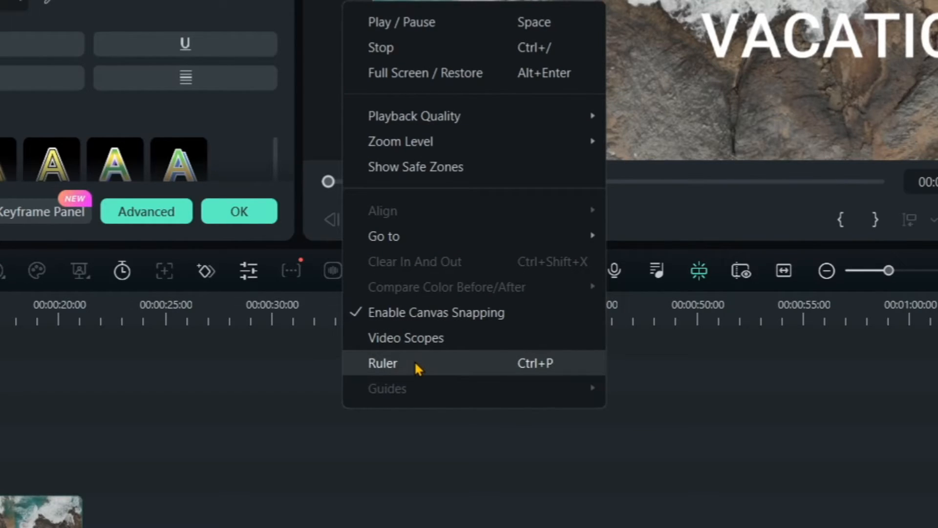
pyautogui.click(382, 362)
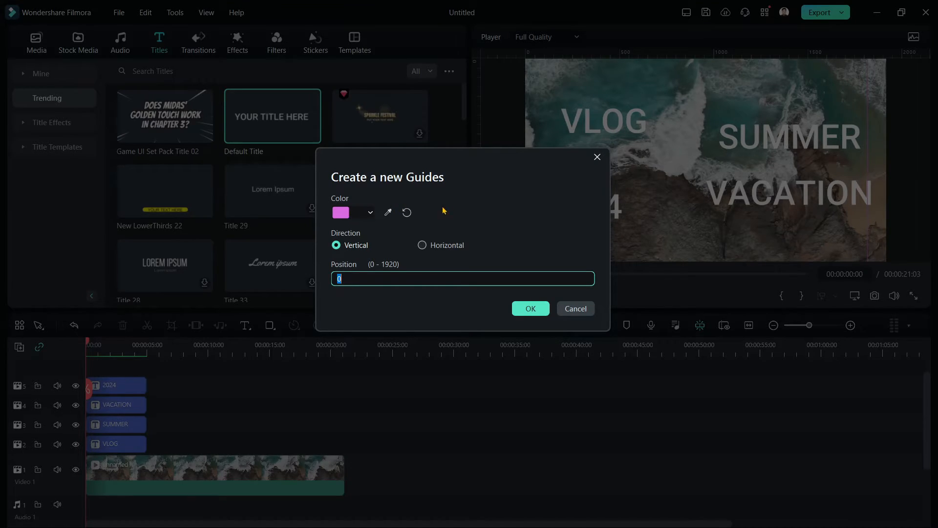
# - Add a vertical guide, entering 145 as its position
pyautogui.click(370, 213)
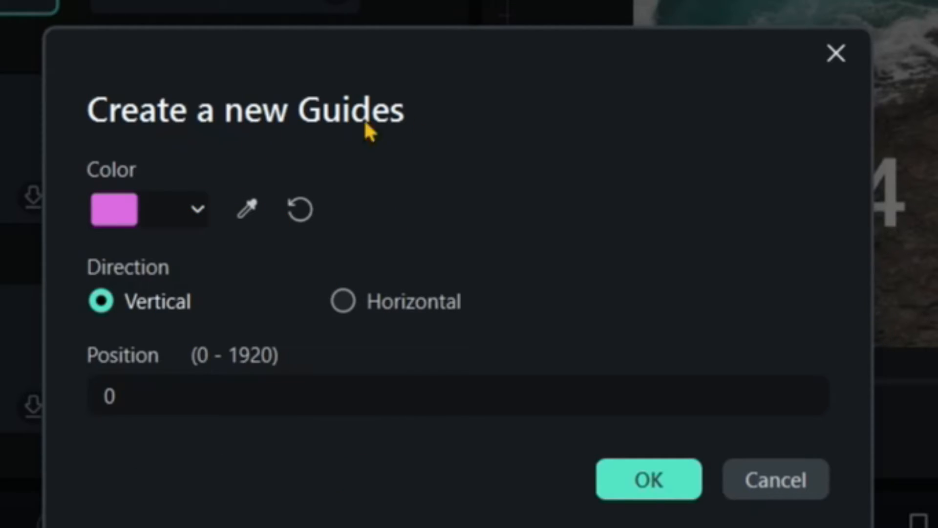
pyautogui.moveTo(837, 54)
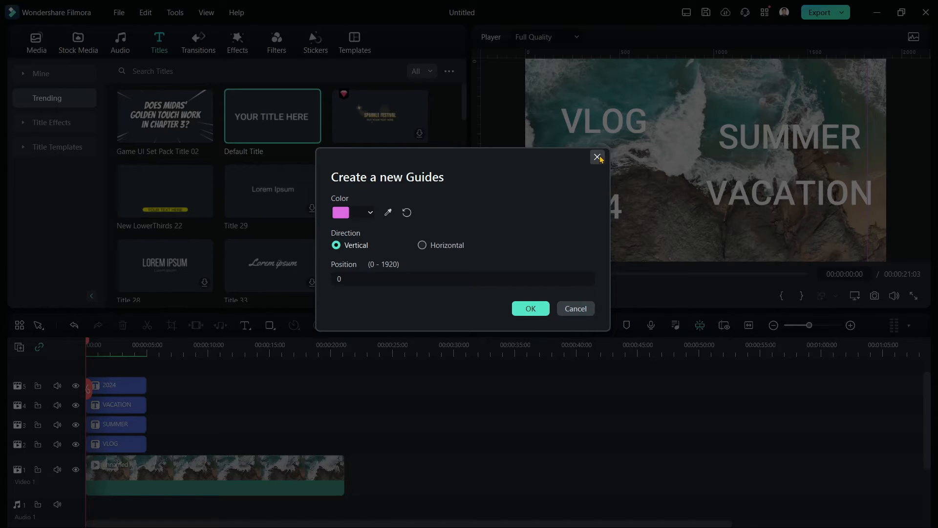
pyautogui.moveTo(738, 214)
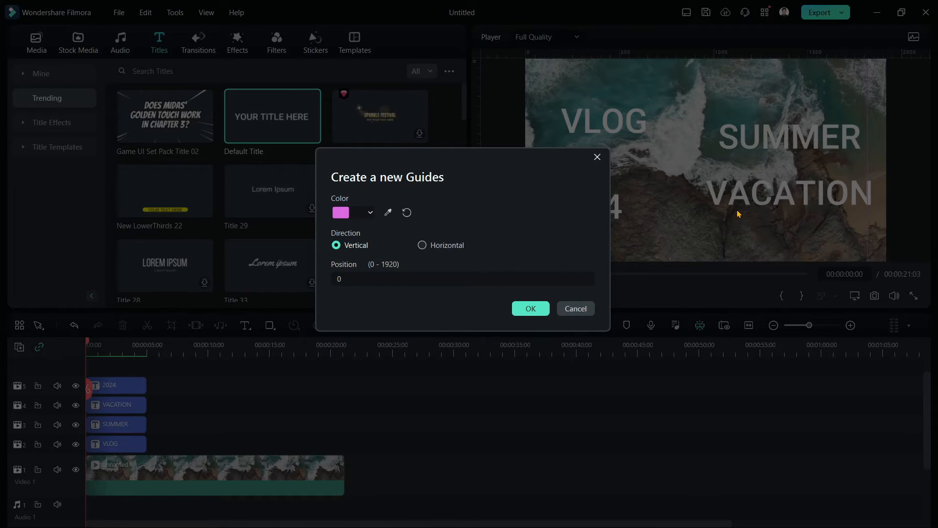
pyautogui.moveTo(371, 213)
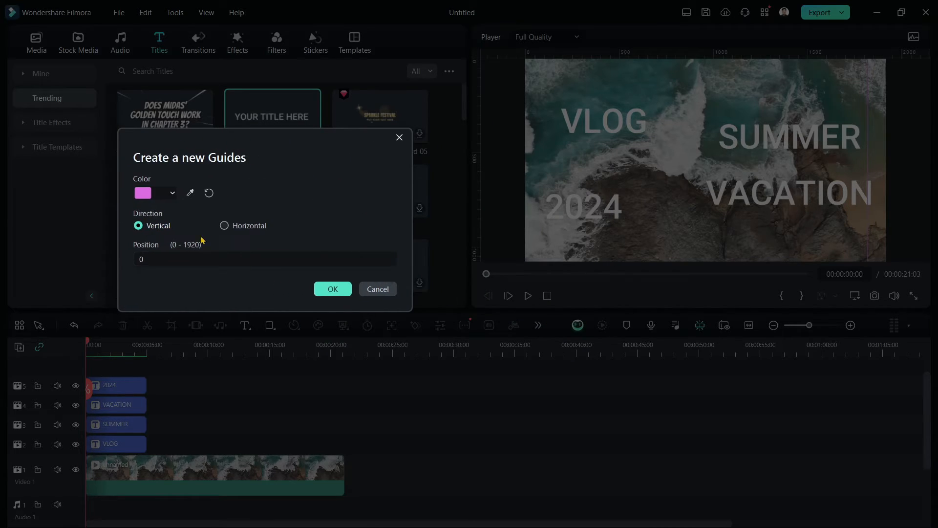
pyautogui.write('145')
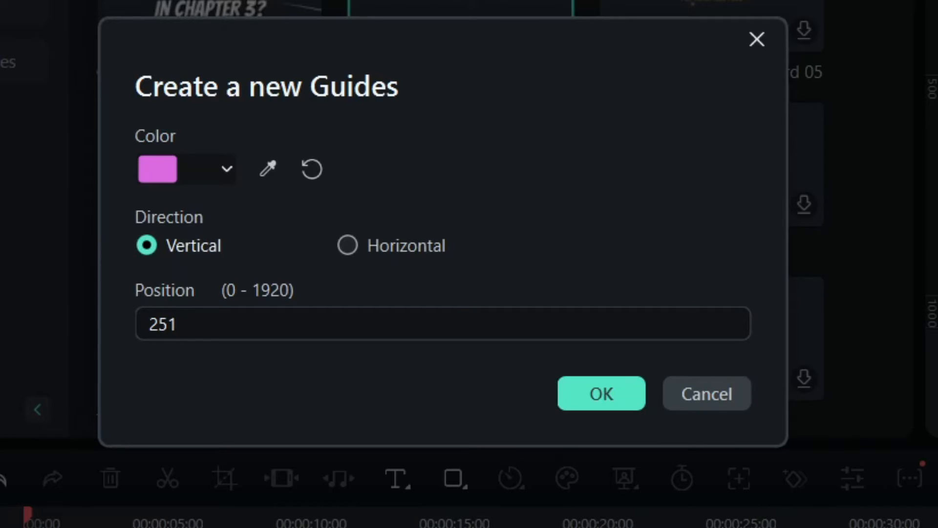
pyautogui.click(600, 393)
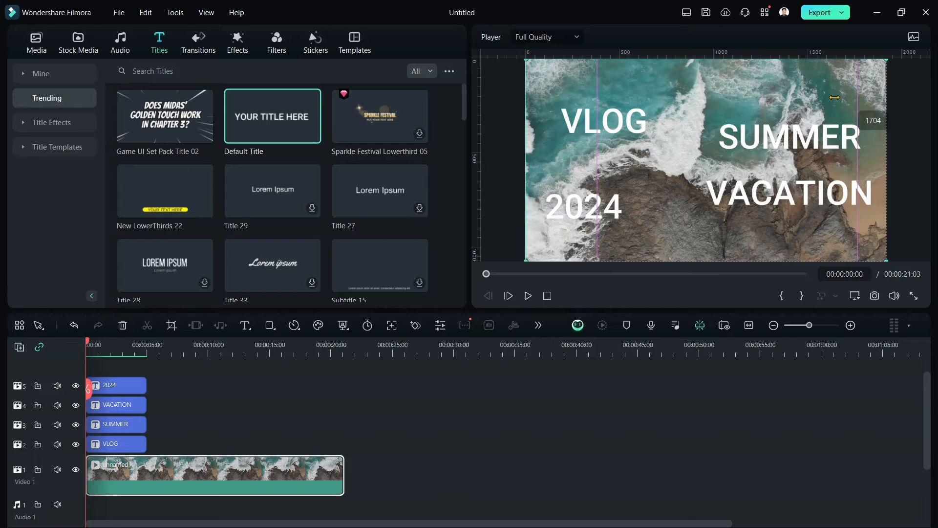
# - Create a horizontal guide at position 50 from the preview's Guides menu
pyautogui.click(789, 136)
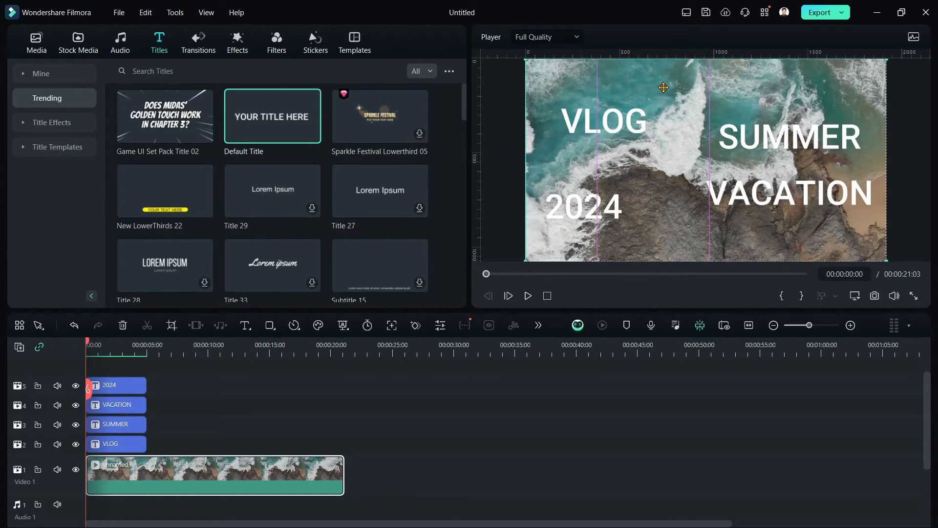
pyautogui.rightClick(663, 87)
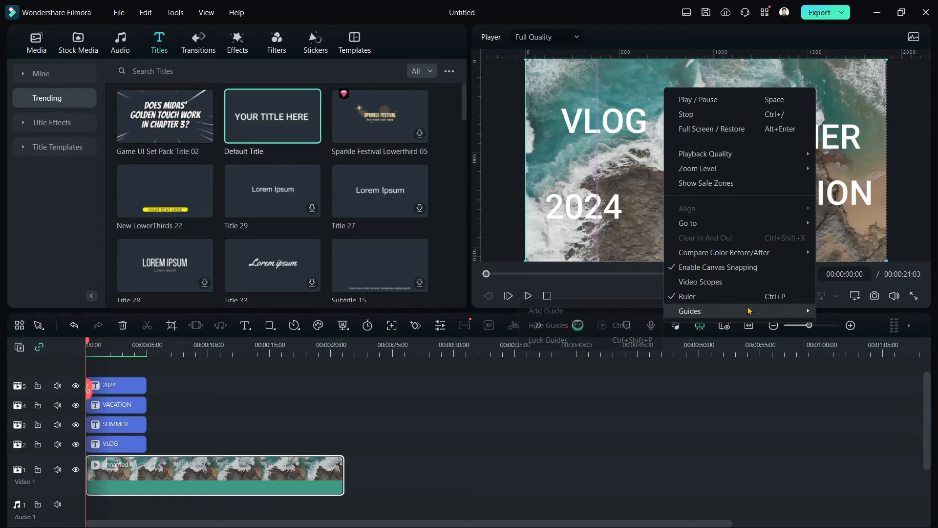
pyautogui.click(549, 325)
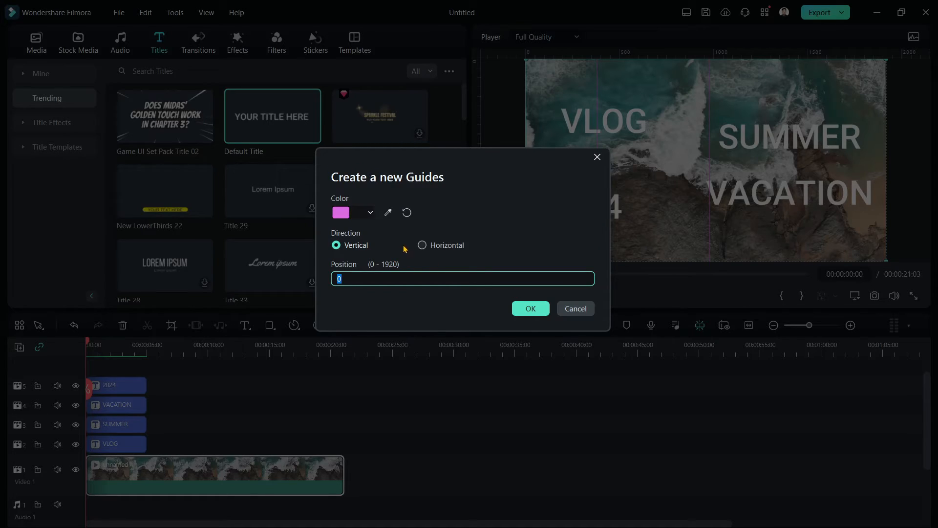
pyautogui.click(422, 245)
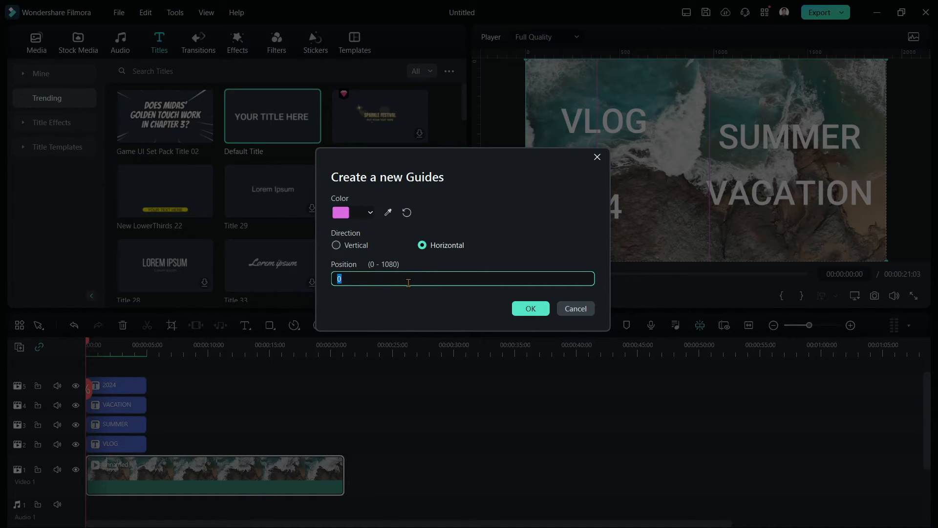
pyautogui.write('50')
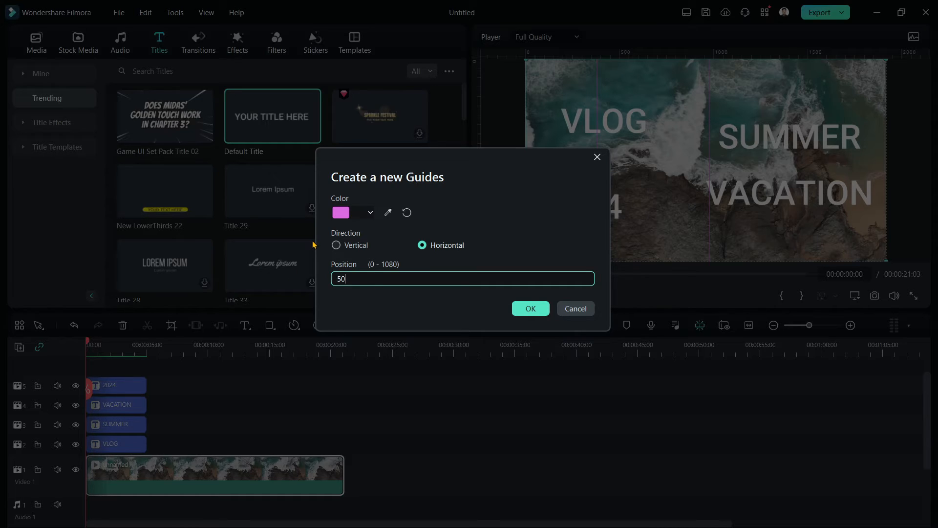
pyautogui.click(530, 308)
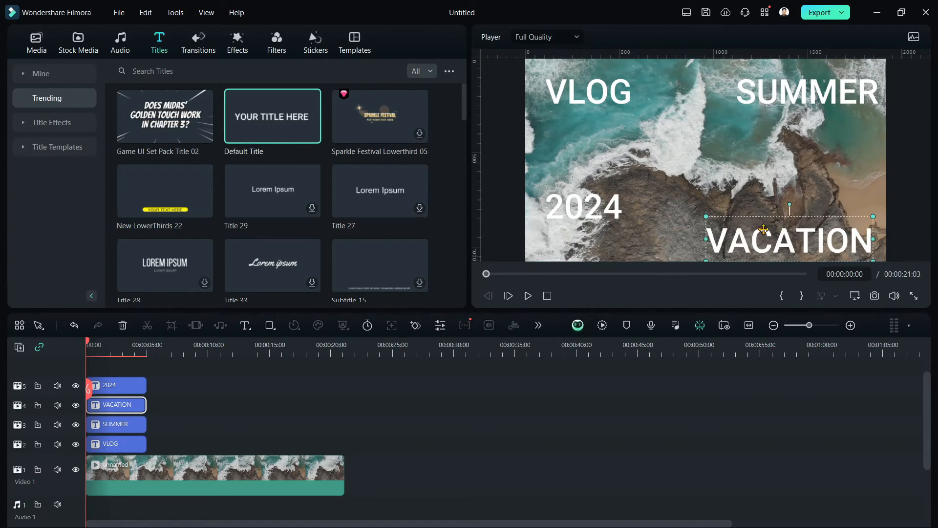
# - Reposition the 2024, VLOG and SUMMER titles toward their corners along the guides
pyautogui.click(109, 385)
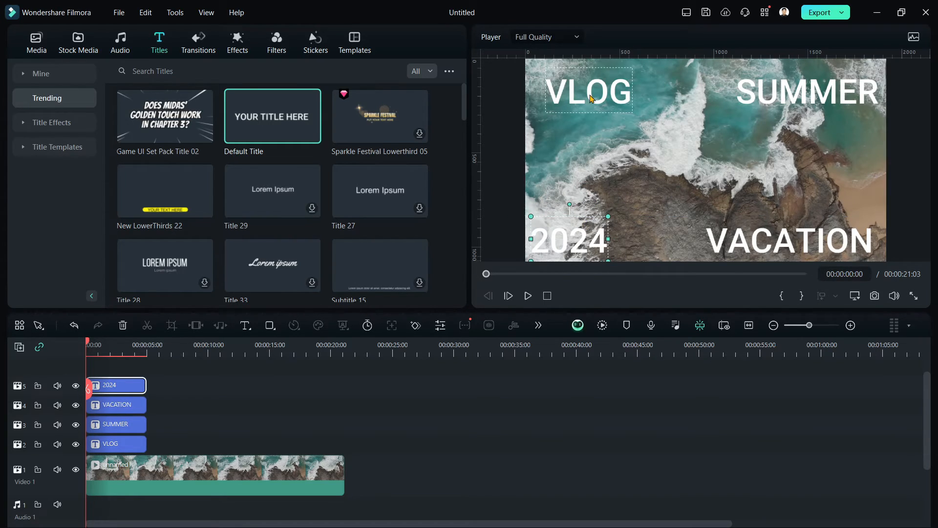
pyautogui.click(109, 443)
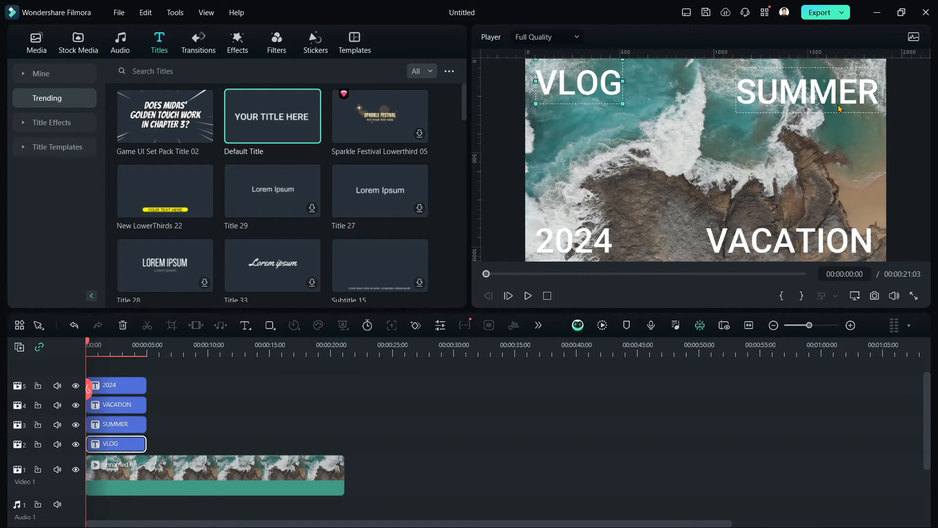
pyautogui.click(116, 405)
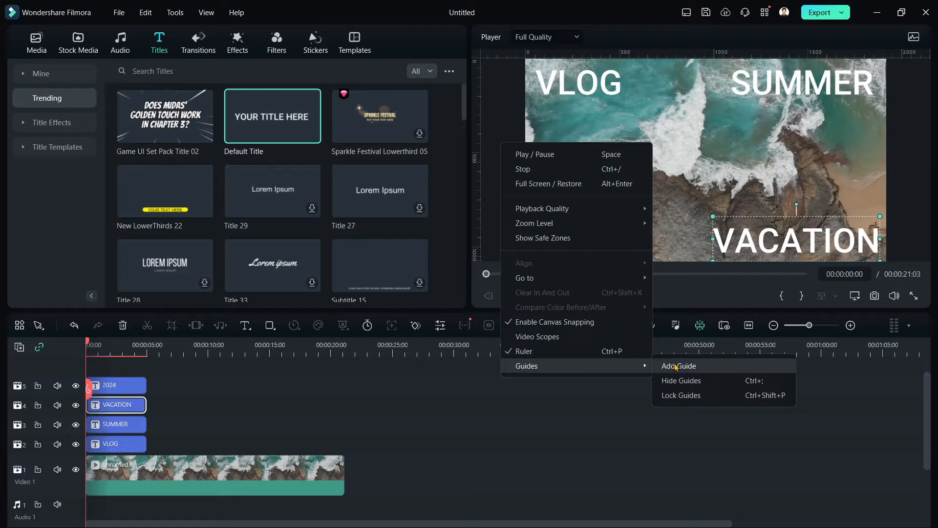
# - Start adding a new vertical guide near the left edge
pyautogui.click(679, 366)
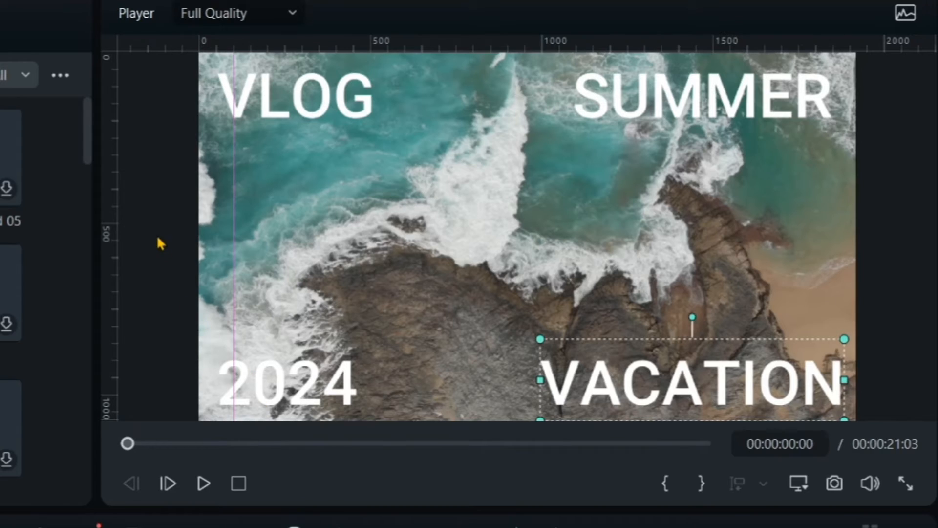
pyautogui.moveTo(260, 177)
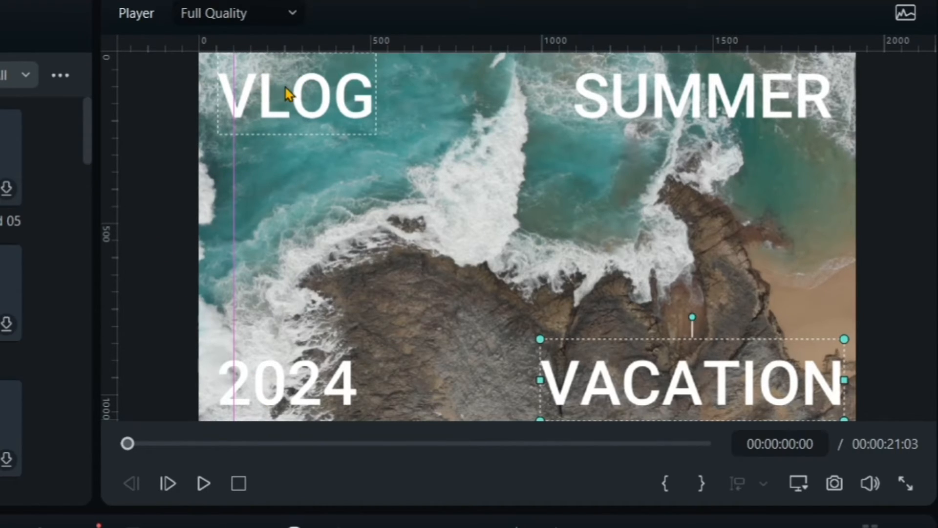
pyautogui.moveTo(210, 125)
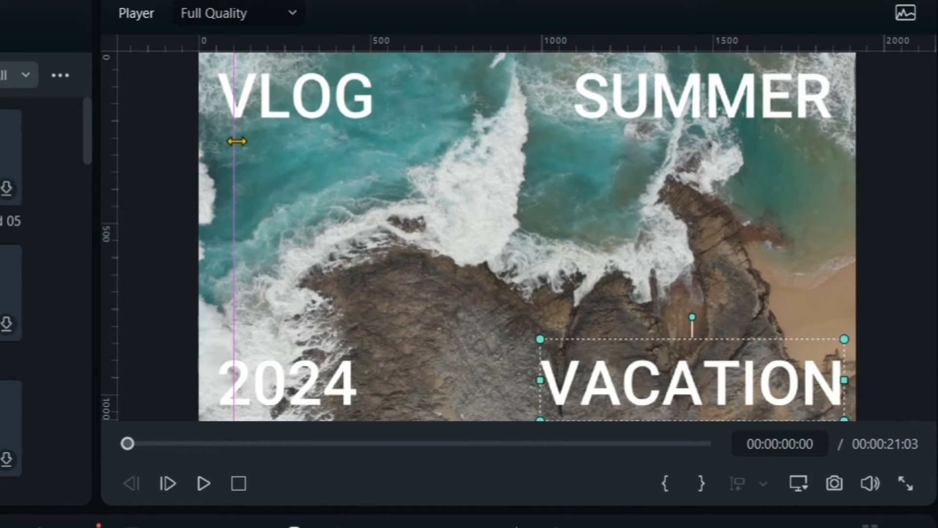
pyautogui.moveTo(232, 147)
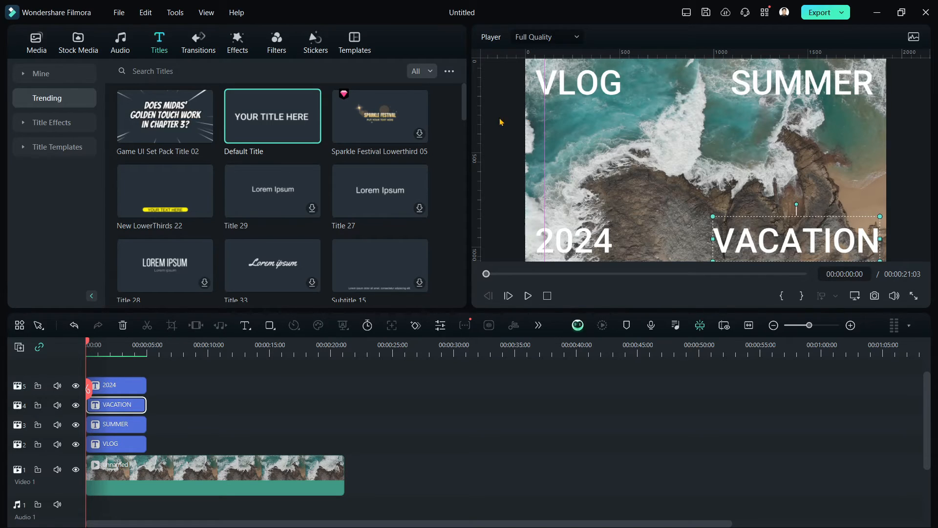
# - Add a vertical guide at position 1820 near the preview's right edge
pyautogui.rightClick(491, 122)
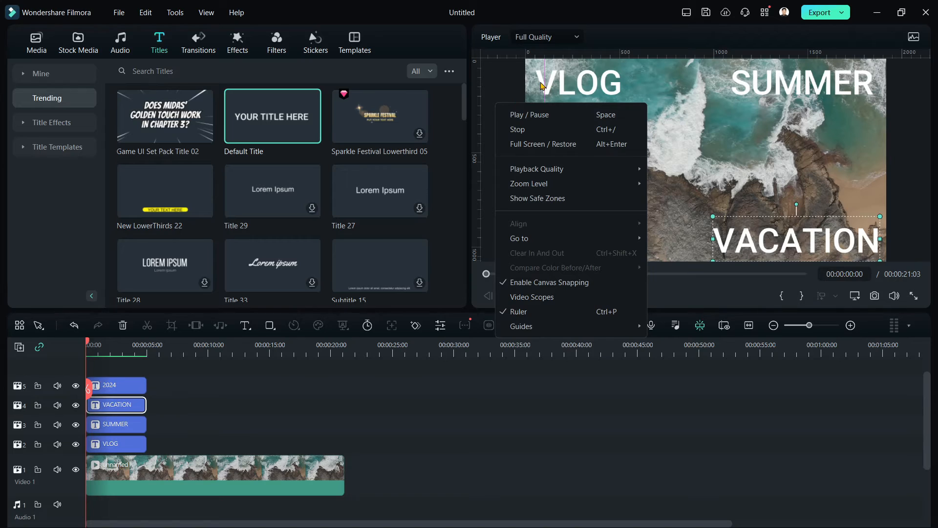
pyautogui.moveTo(521, 326)
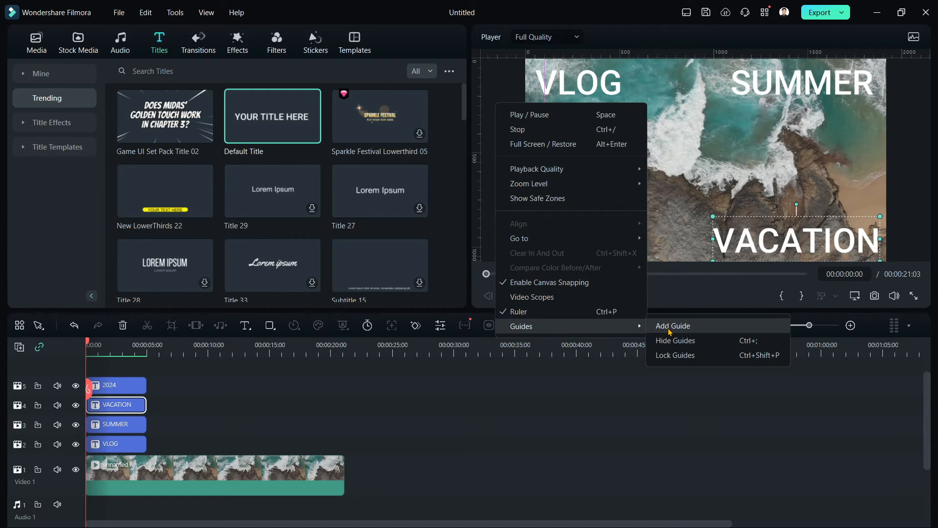
pyautogui.click(673, 325)
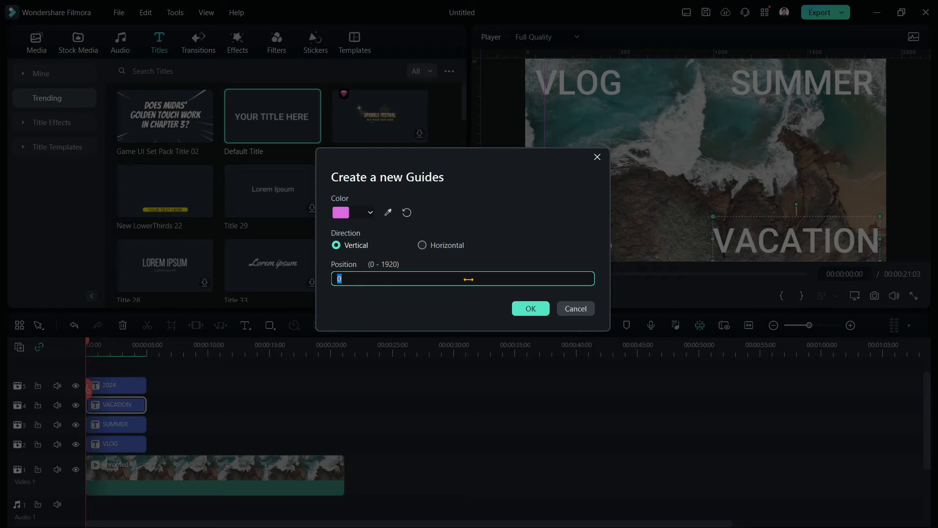
pyautogui.moveTo(462, 278)
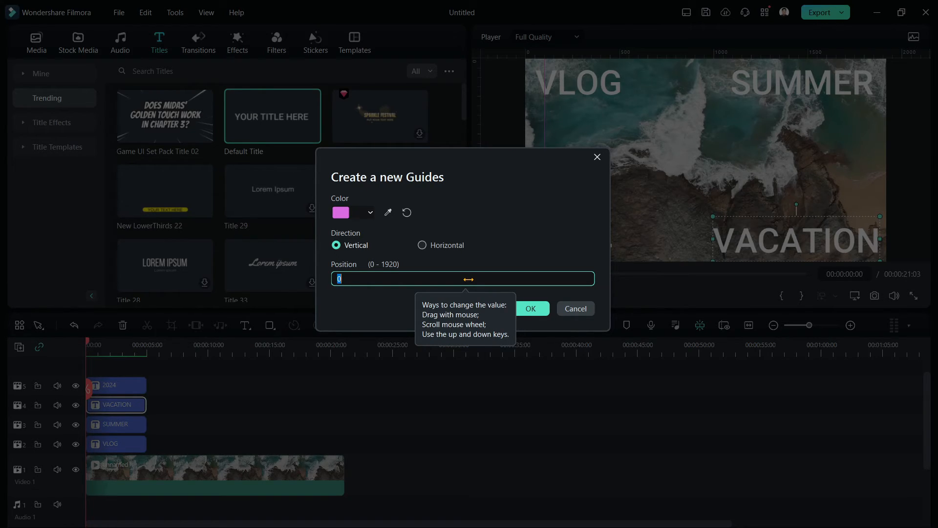
pyautogui.moveTo(520, 200)
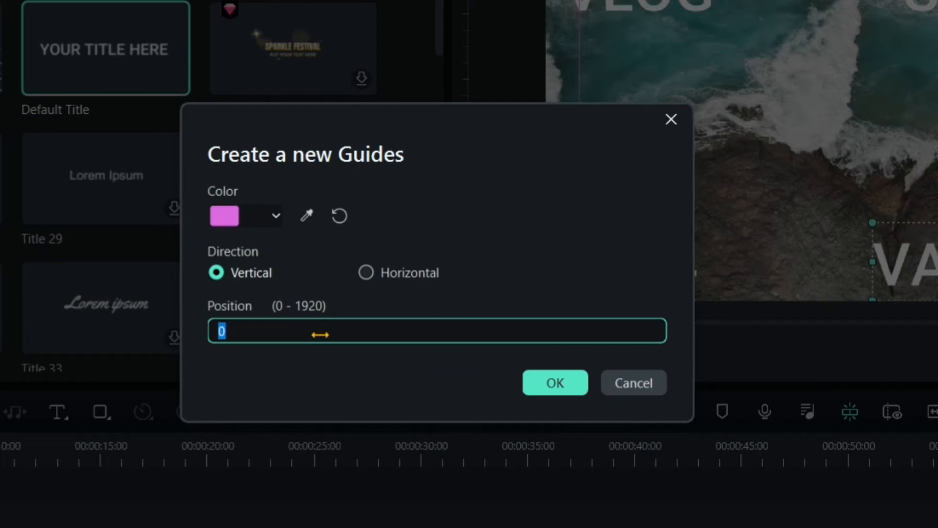
pyautogui.write('1')
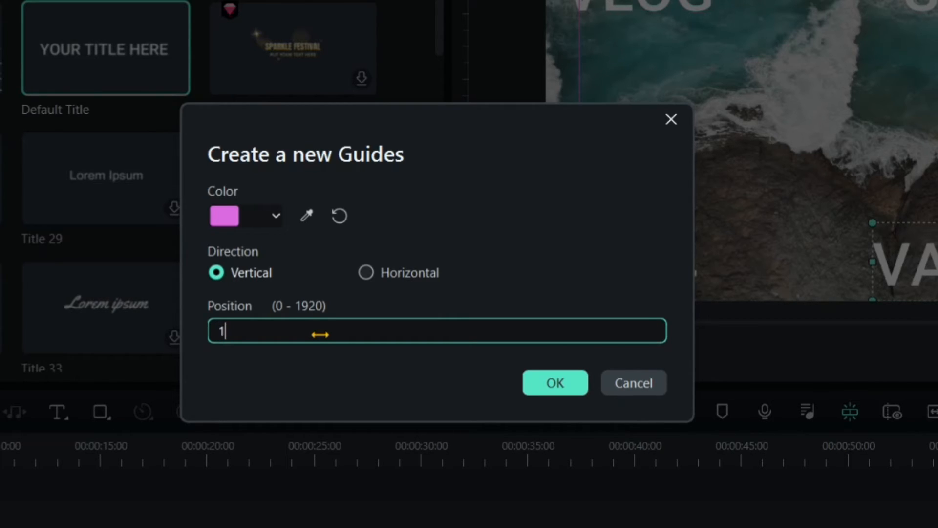
pyautogui.write('820')
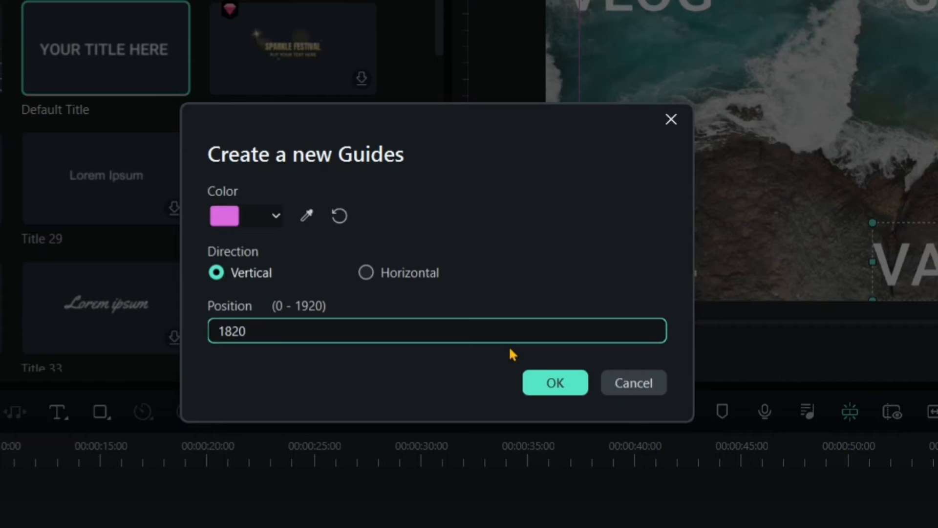
pyautogui.click(553, 383)
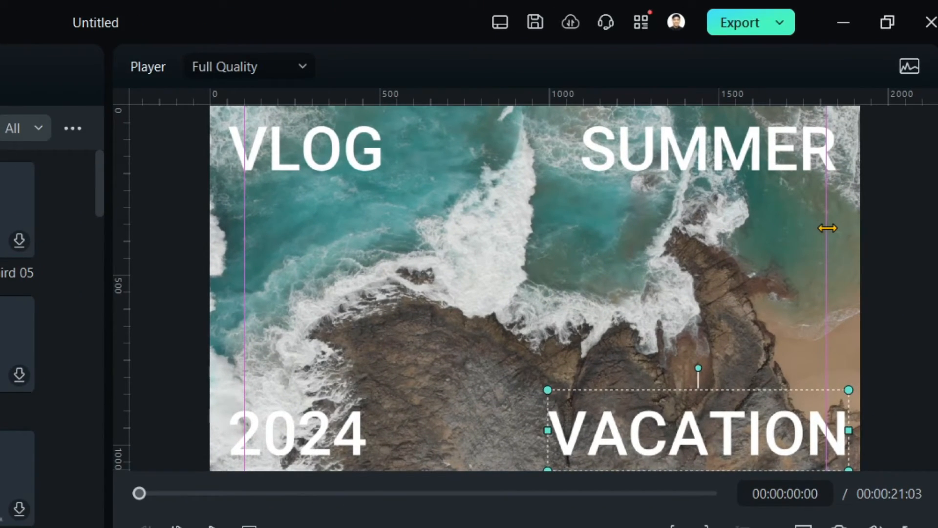
pyautogui.moveTo(825, 275)
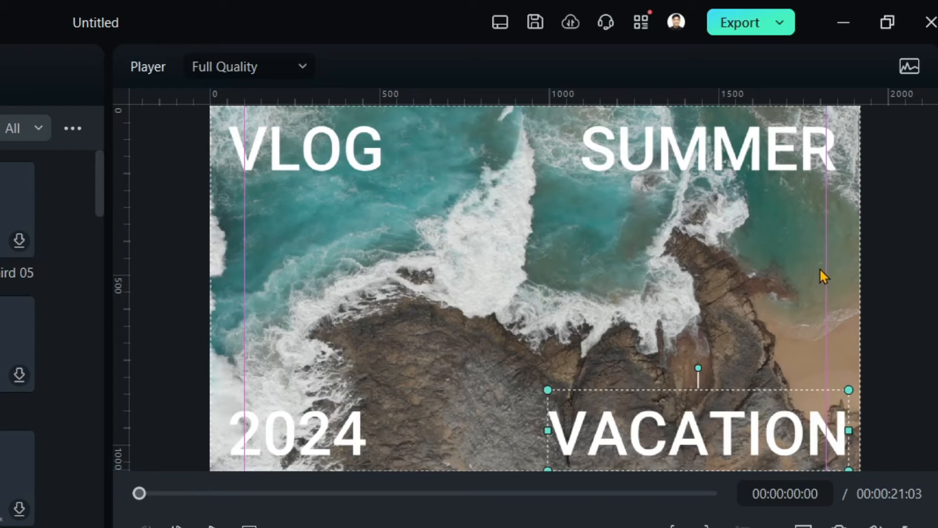
pyautogui.moveTo(818, 296)
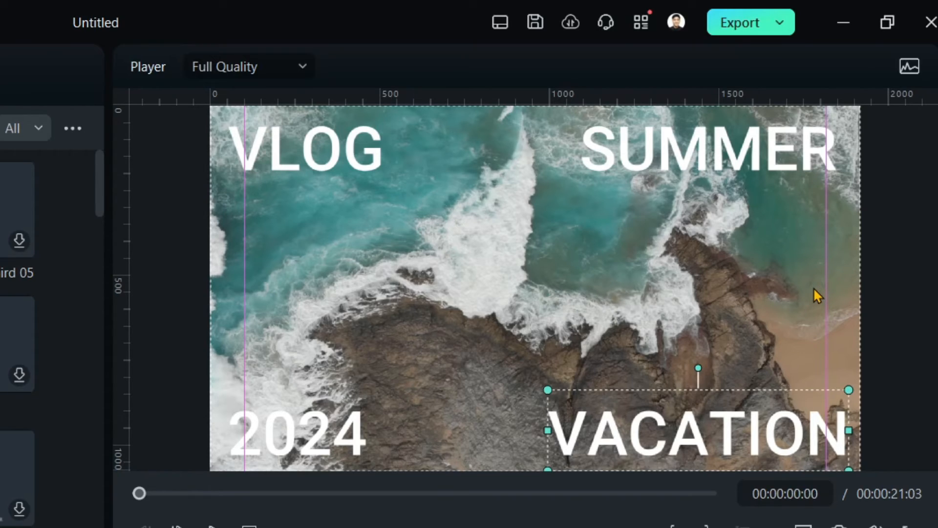
pyautogui.moveTo(466, 266)
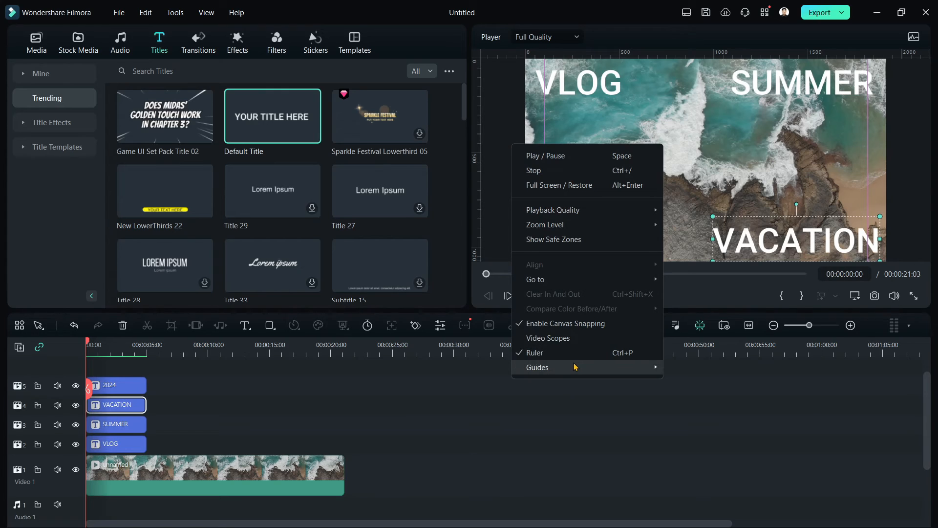
# - Add a horizontal guide at position 100 near the top
pyautogui.click(538, 367)
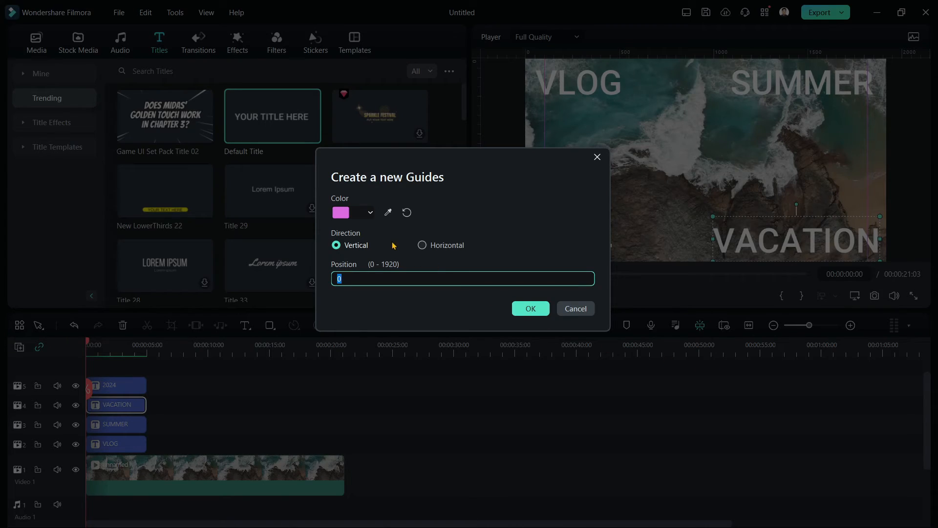
pyautogui.click(422, 245)
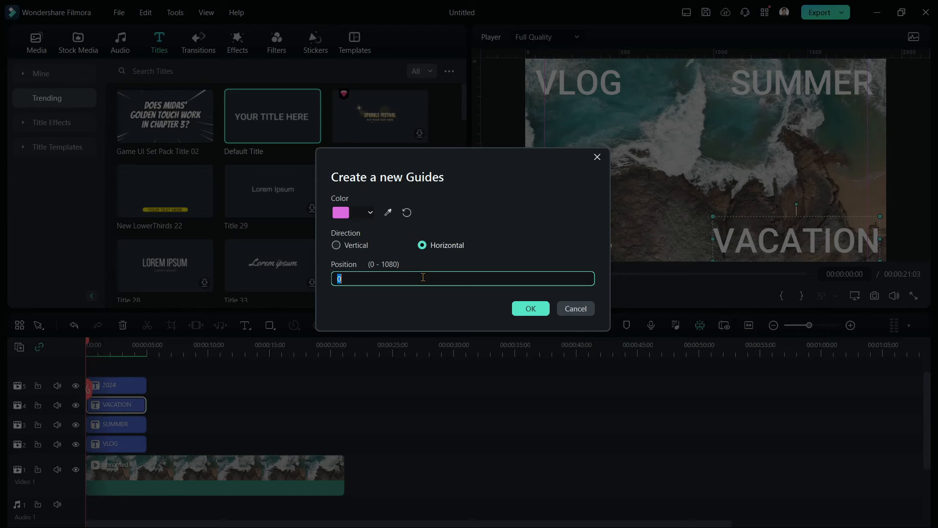
pyautogui.write('100')
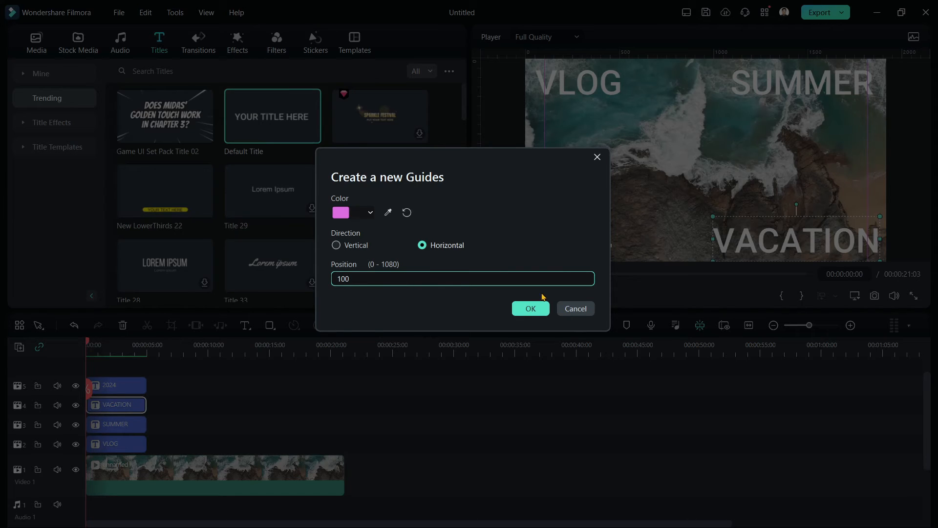
pyautogui.click(529, 308)
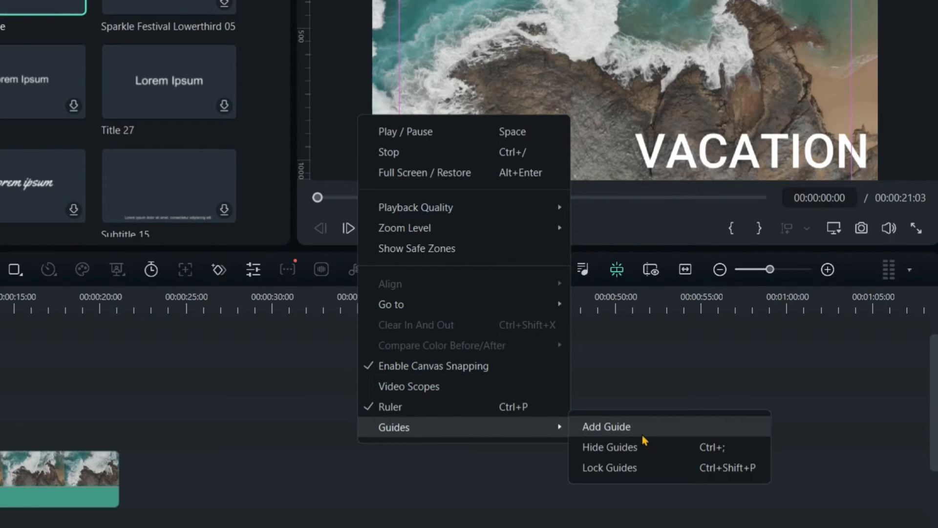
# - Add a second horizontal guide at position 980 near the bottom
pyautogui.click(606, 427)
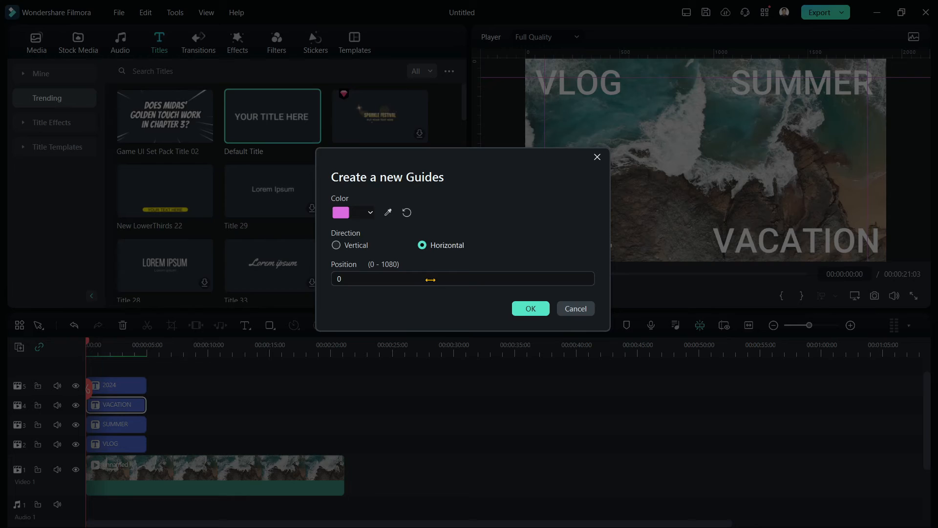
pyautogui.write('98')
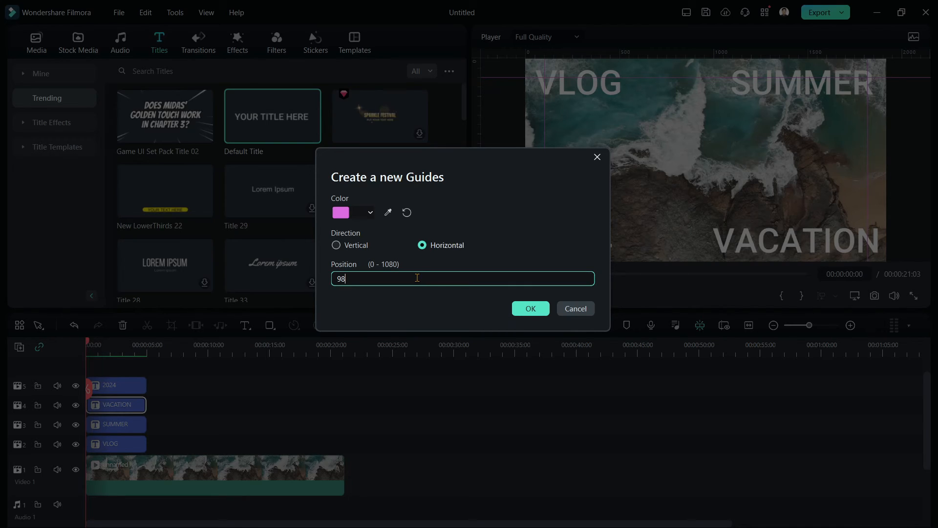
pyautogui.write('0')
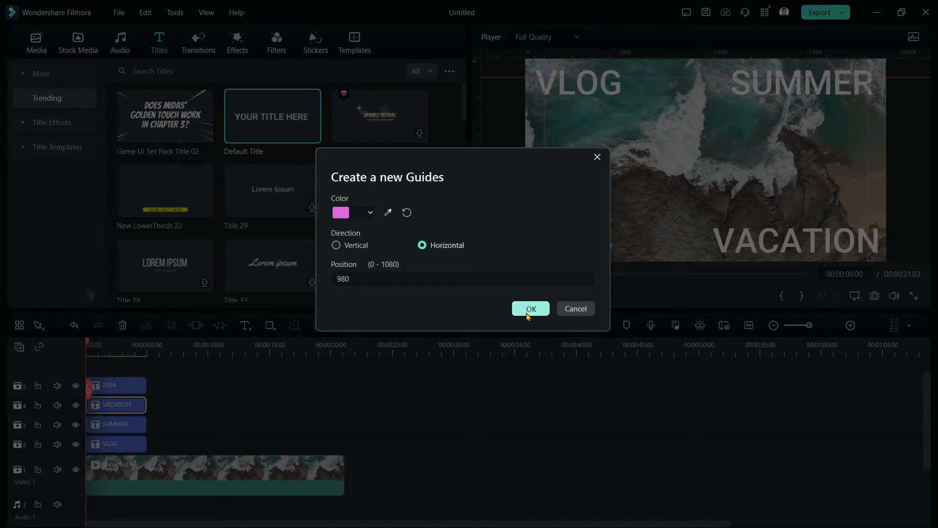
pyautogui.click(530, 309)
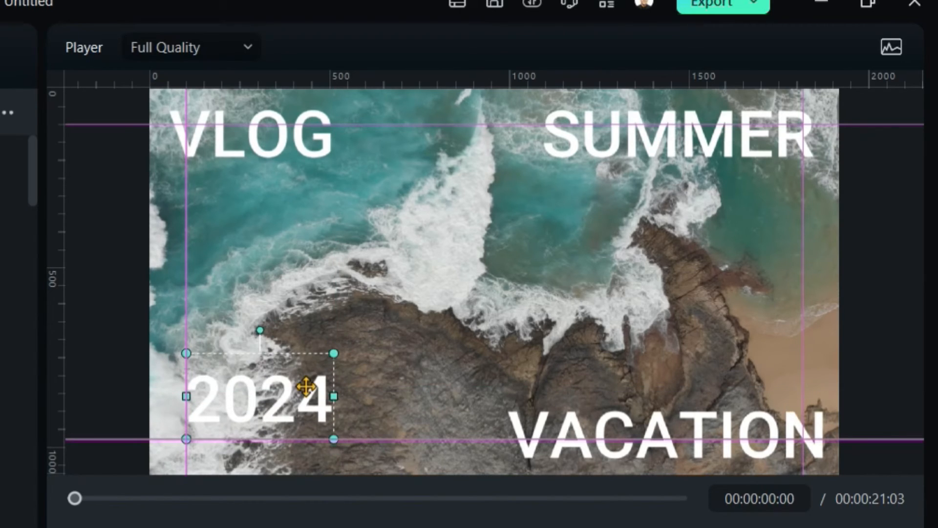
# - Drag VLOG into the top-left guide corner, then deselect to review the aligned titles
pyautogui.click(258, 146)
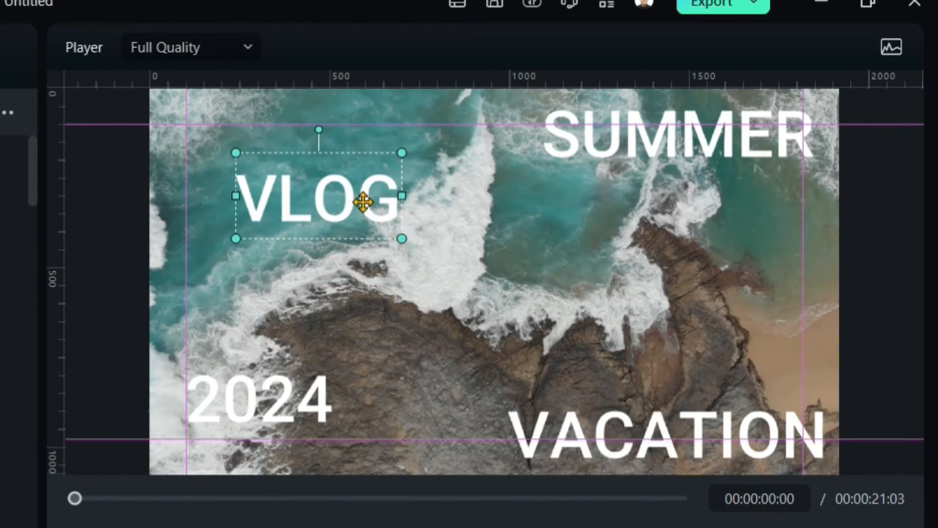
pyautogui.moveTo(333, 164)
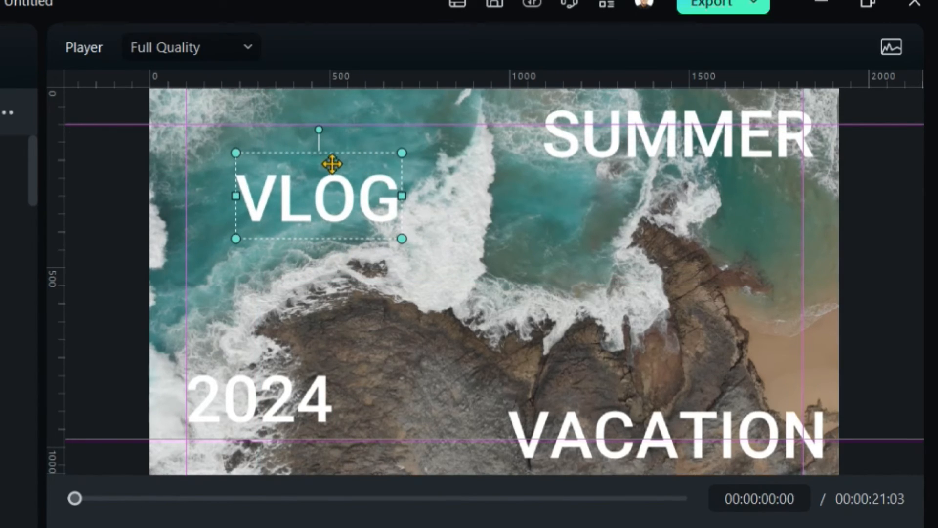
pyautogui.moveTo(332, 163); pyautogui.dragTo(299, 200)
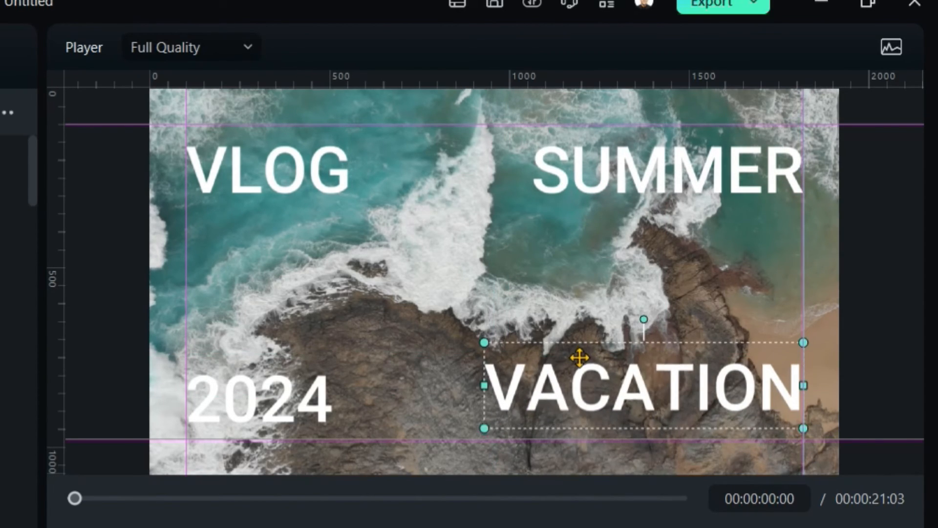
pyautogui.click(903, 198)
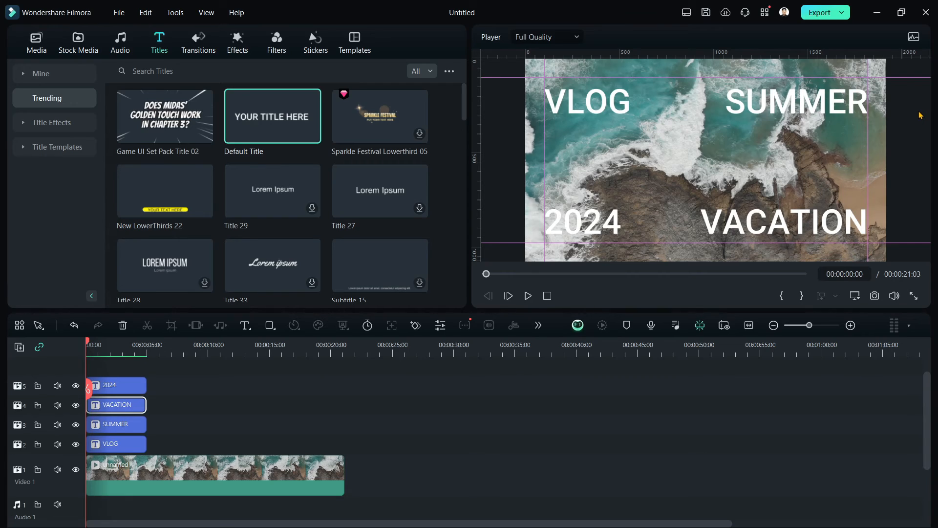
pyautogui.moveTo(516, 78)
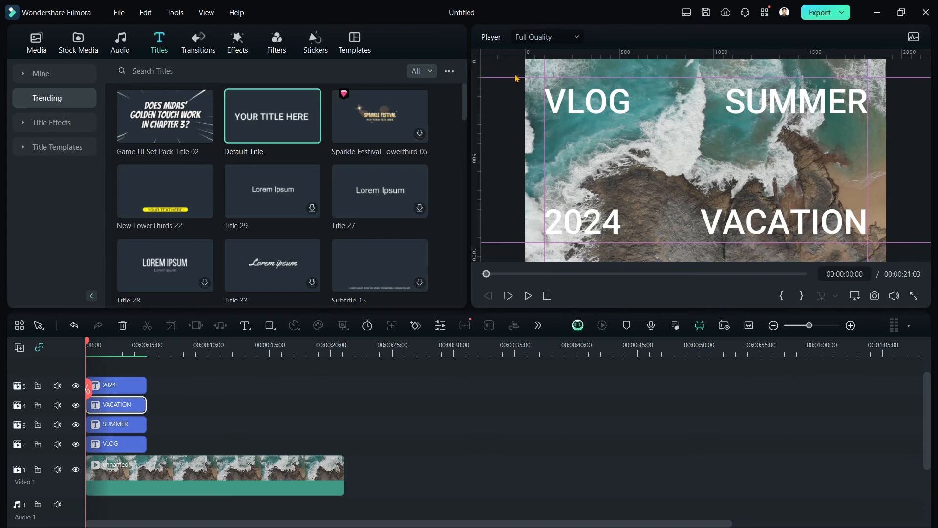
pyautogui.moveTo(516, 60)
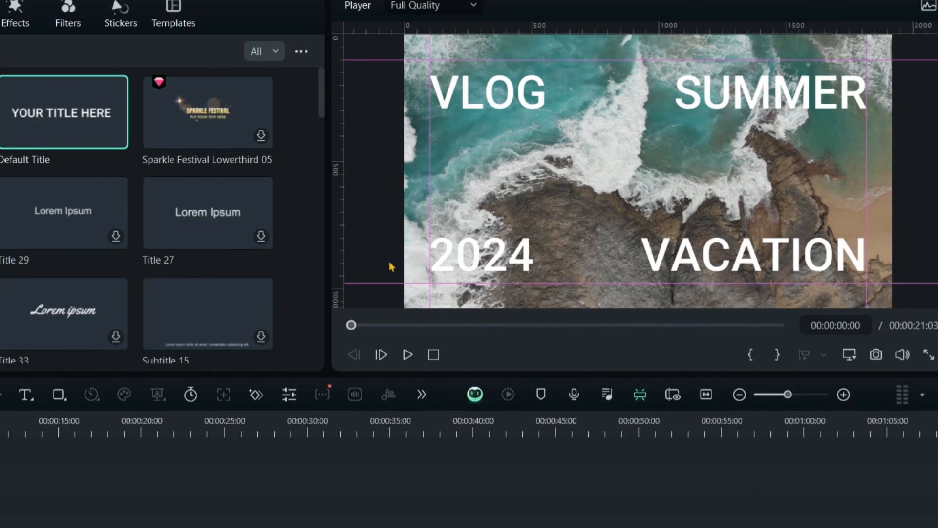
pyautogui.moveTo(435, 202)
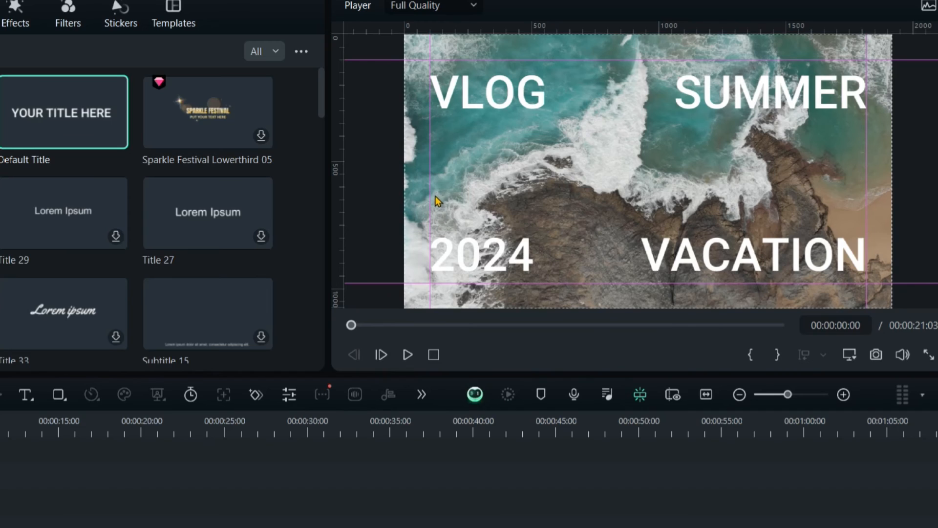
pyautogui.rightClick(437, 200)
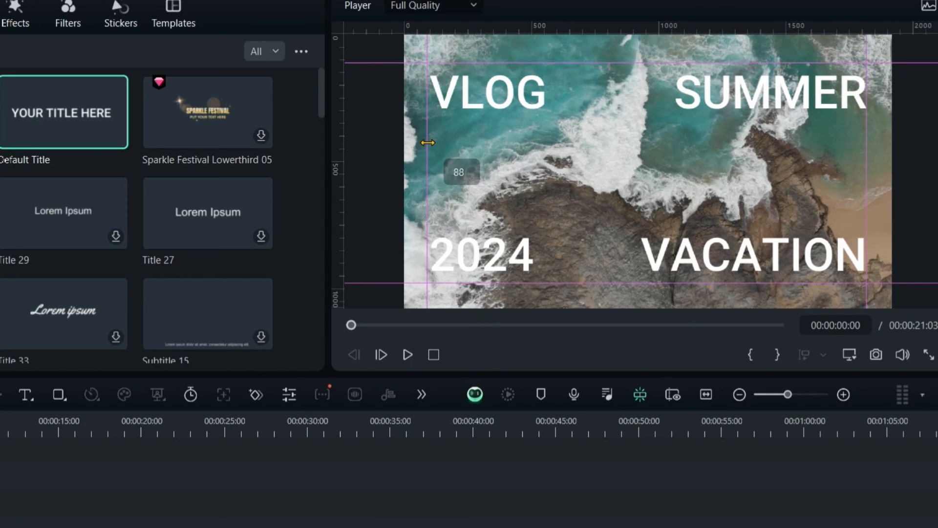
pyautogui.moveTo(344, 66)
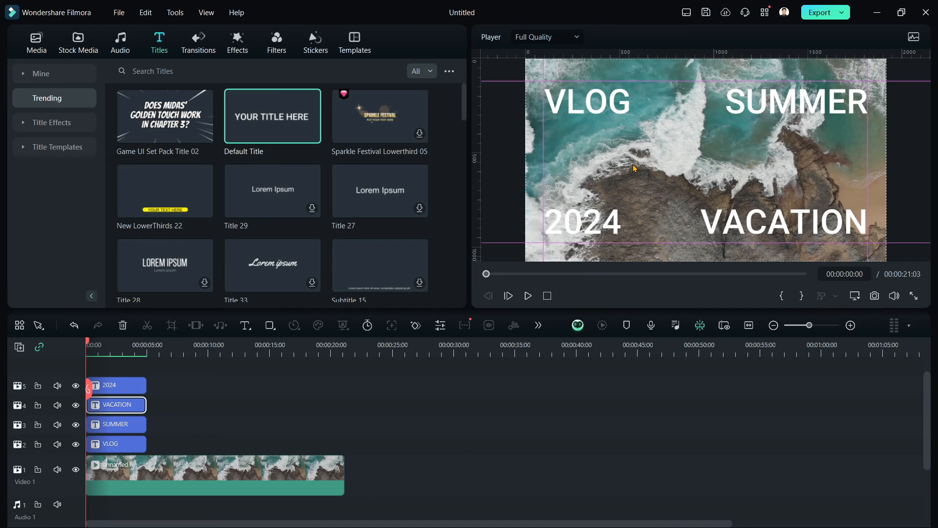
pyautogui.moveTo(569, 165)
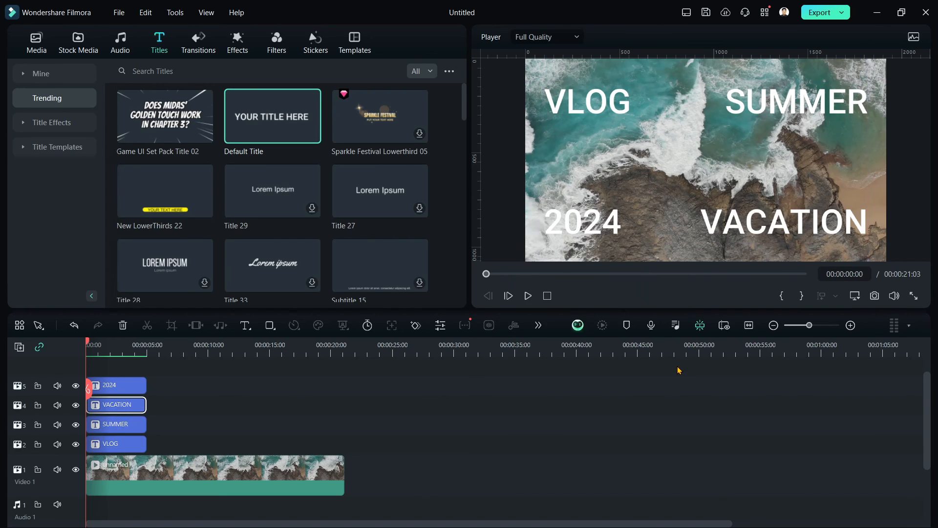
pyautogui.moveTo(646, 378)
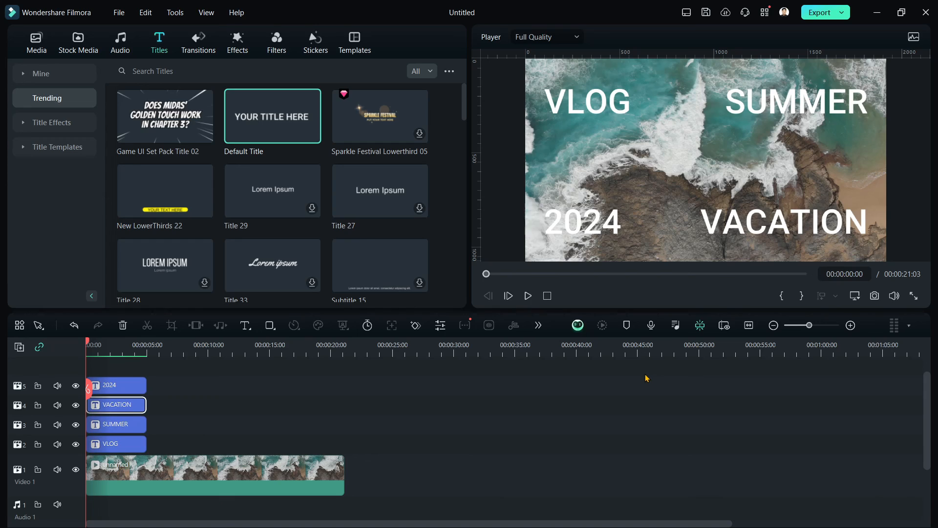
pyautogui.moveTo(512, 154)
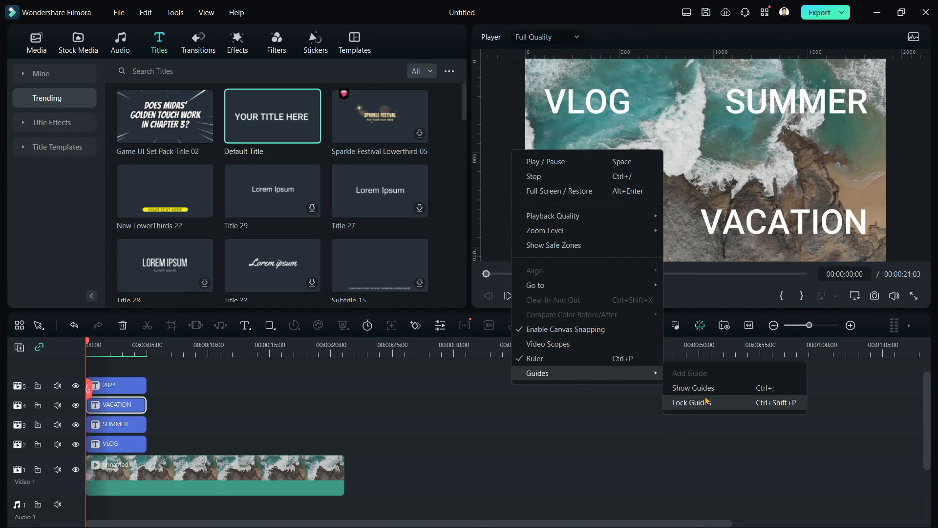
# - Show the guides over the preview again, then start working with the Pexels sunset clip
pyautogui.click(693, 388)
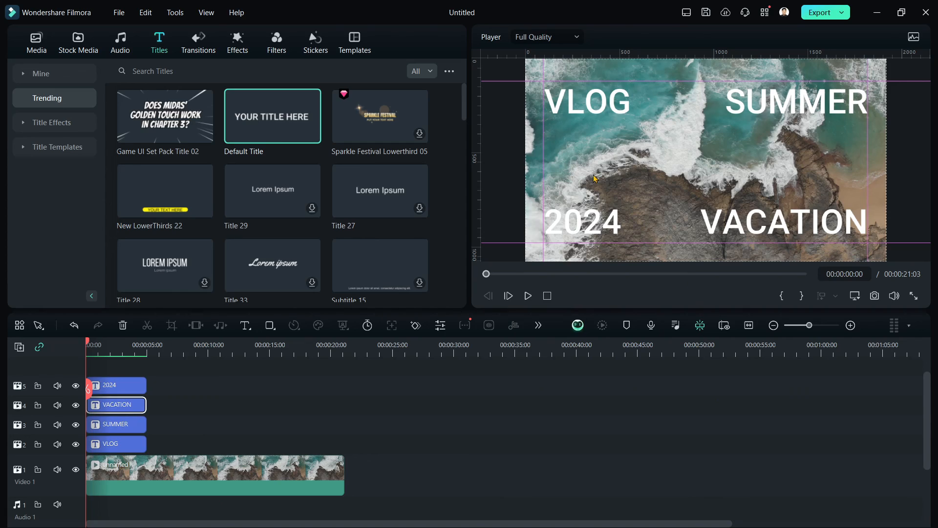
pyautogui.click(78, 42)
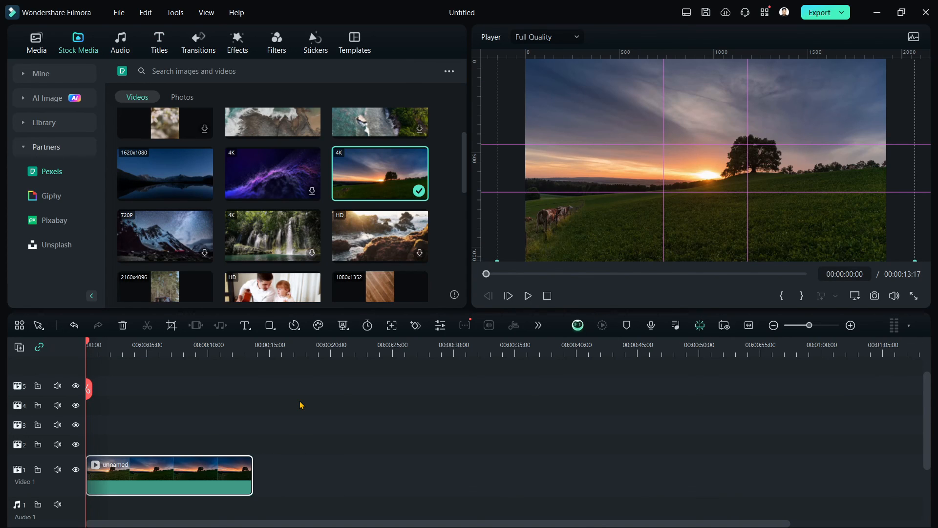